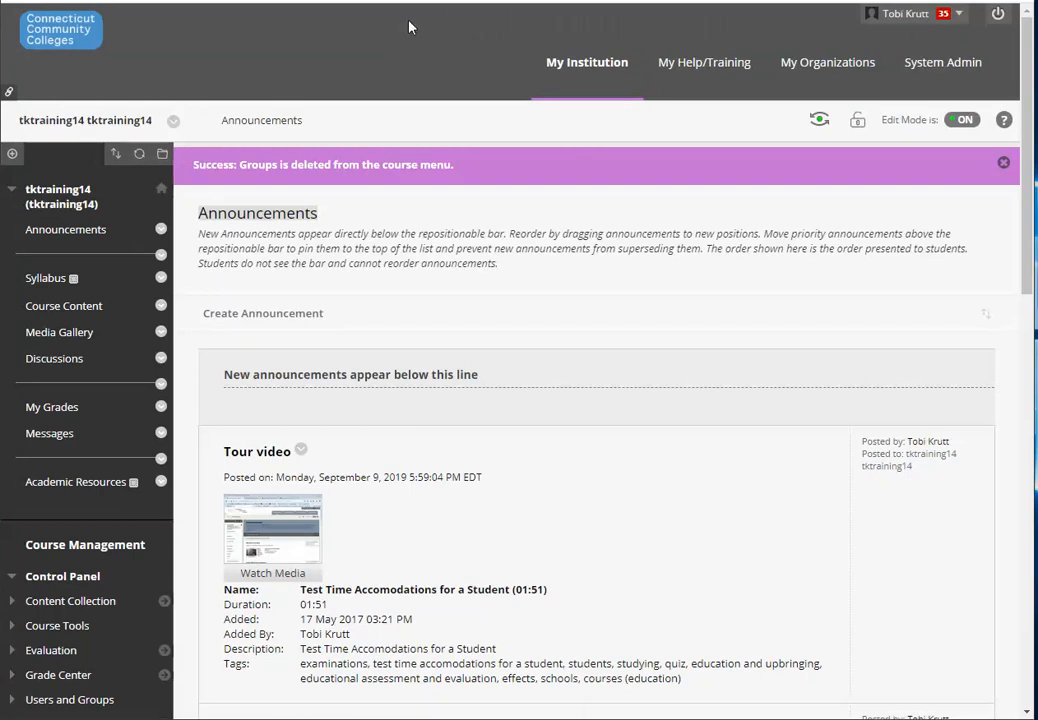
Add a course-menu Tool Link named Groups of type Groups
{"action": "left_click", "coordinate": [12, 154]}
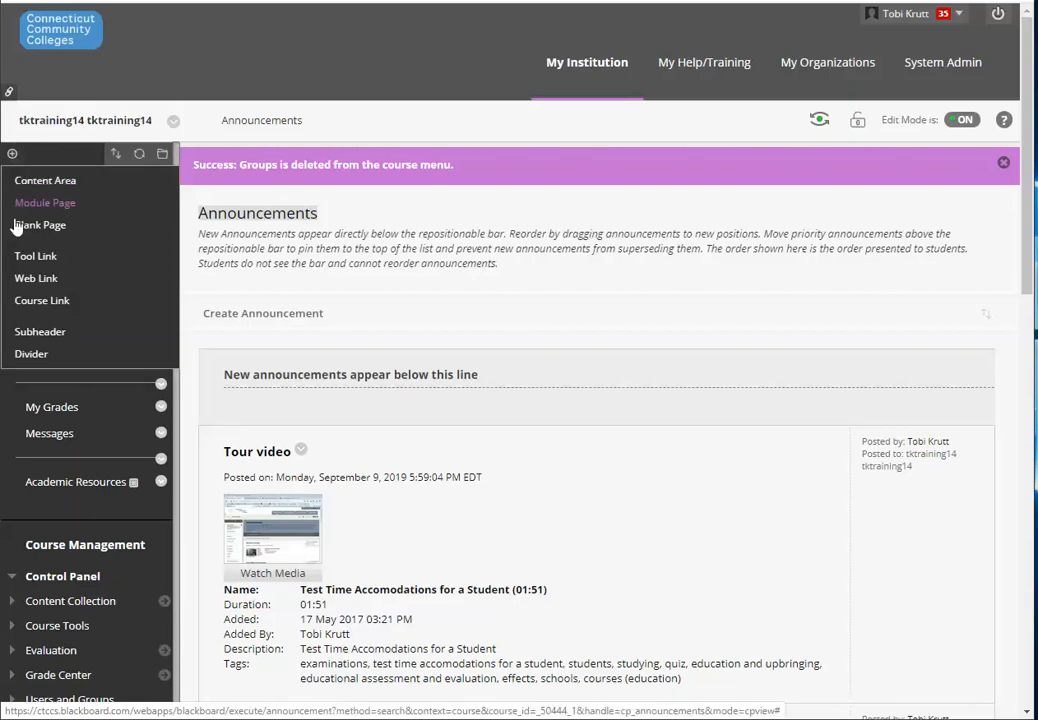
{"action": "left_click", "coordinate": [36, 256]}
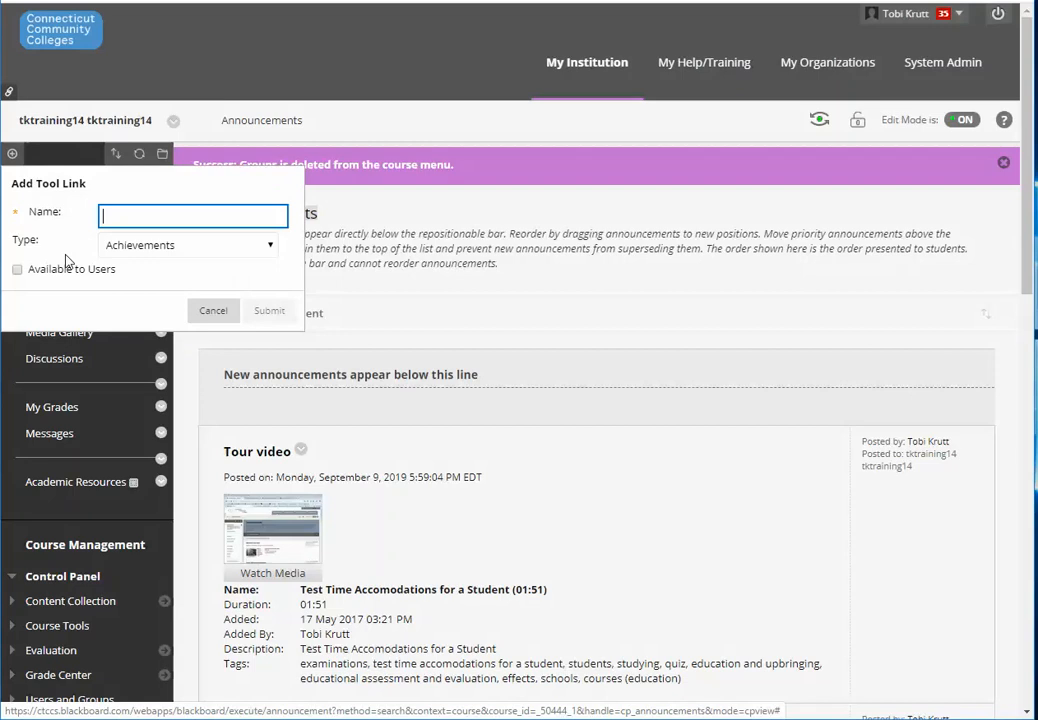
{"action": "type", "text": "Grou"}
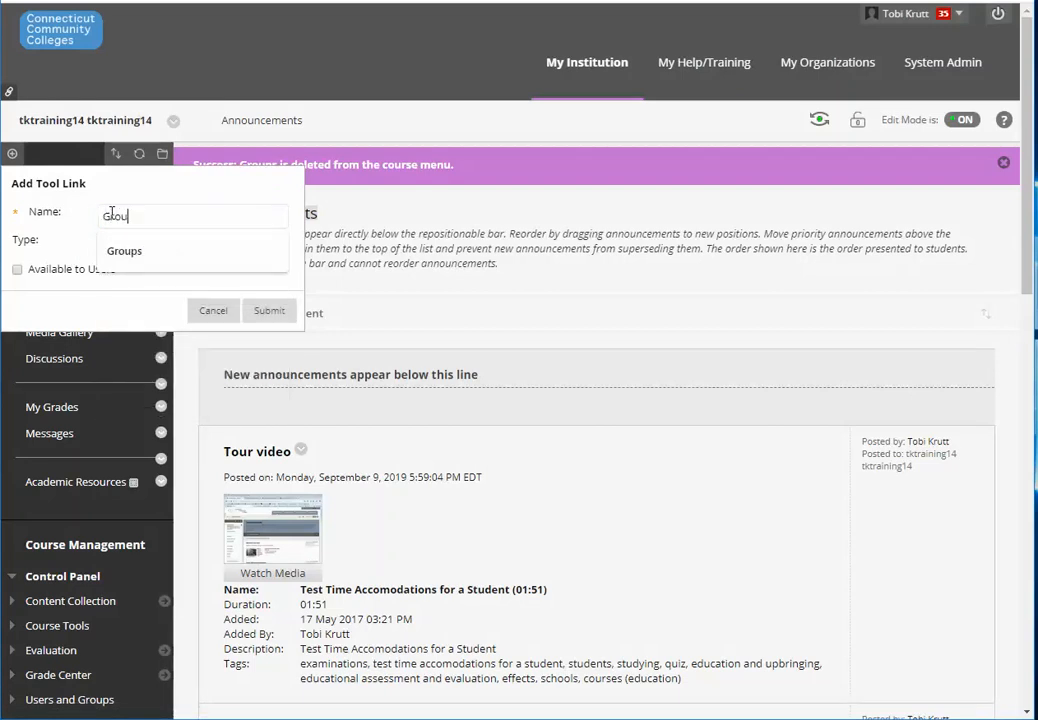
{"action": "left_click", "coordinate": [188, 244]}
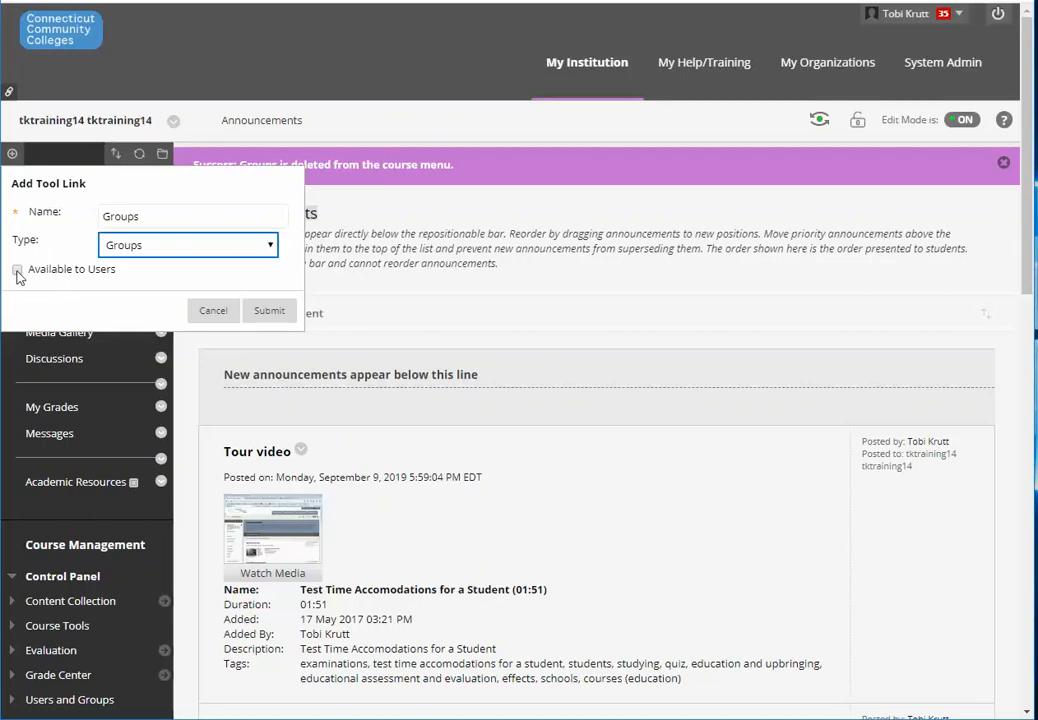
Mark the Groups link Available to Users and submit it to the course menu
{"action": "left_click", "coordinate": [16, 268]}
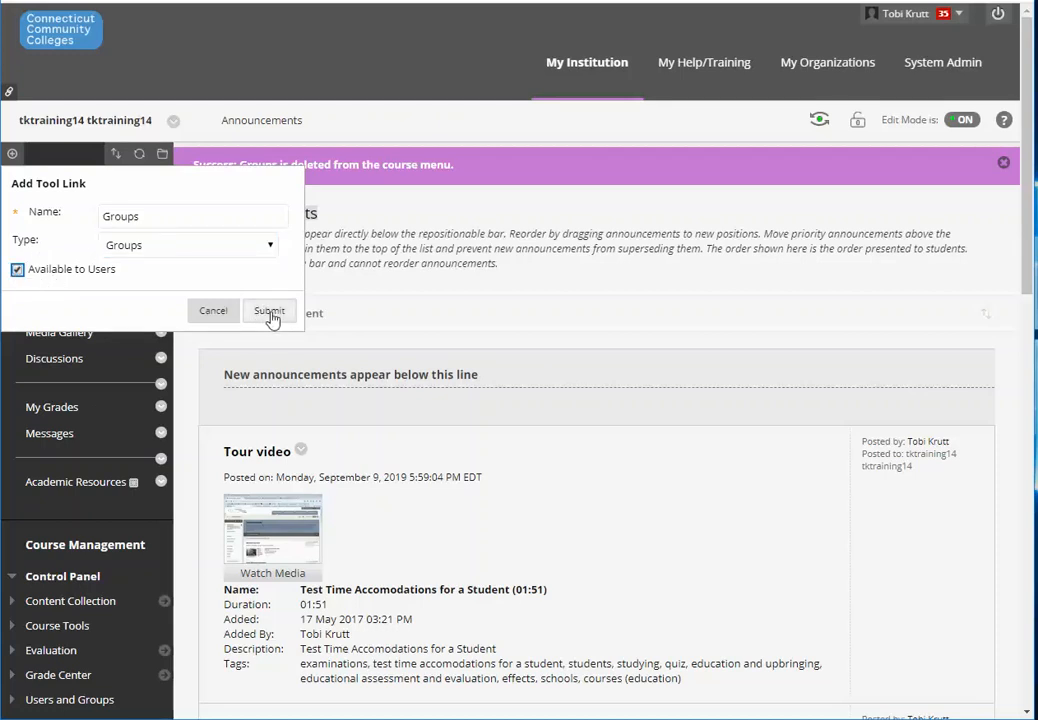
{"action": "left_click", "coordinate": [268, 310]}
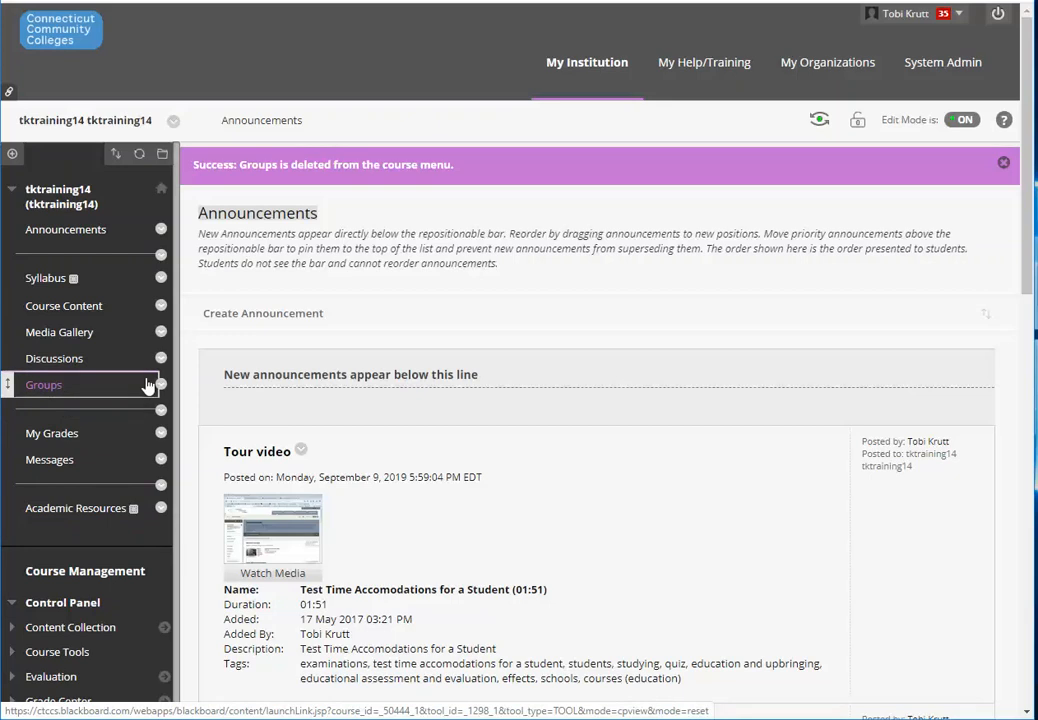
From the Groups page, start creating a Group Set with Manual Enroll
{"action": "left_click", "coordinate": [44, 384]}
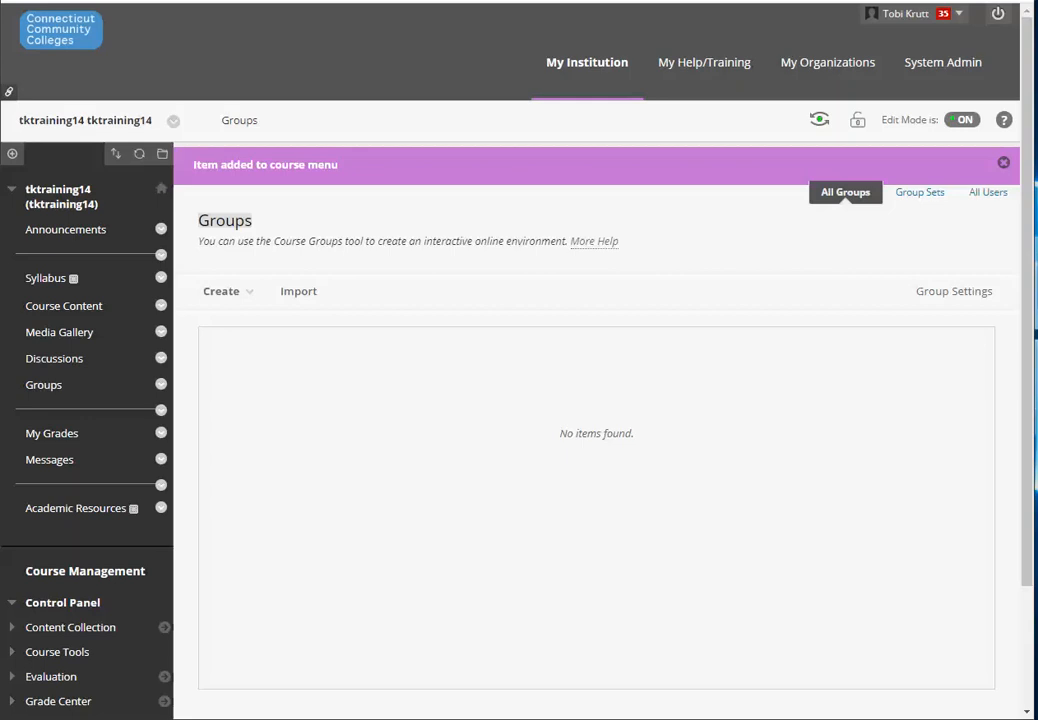
{"action": "left_click", "coordinate": [220, 292]}
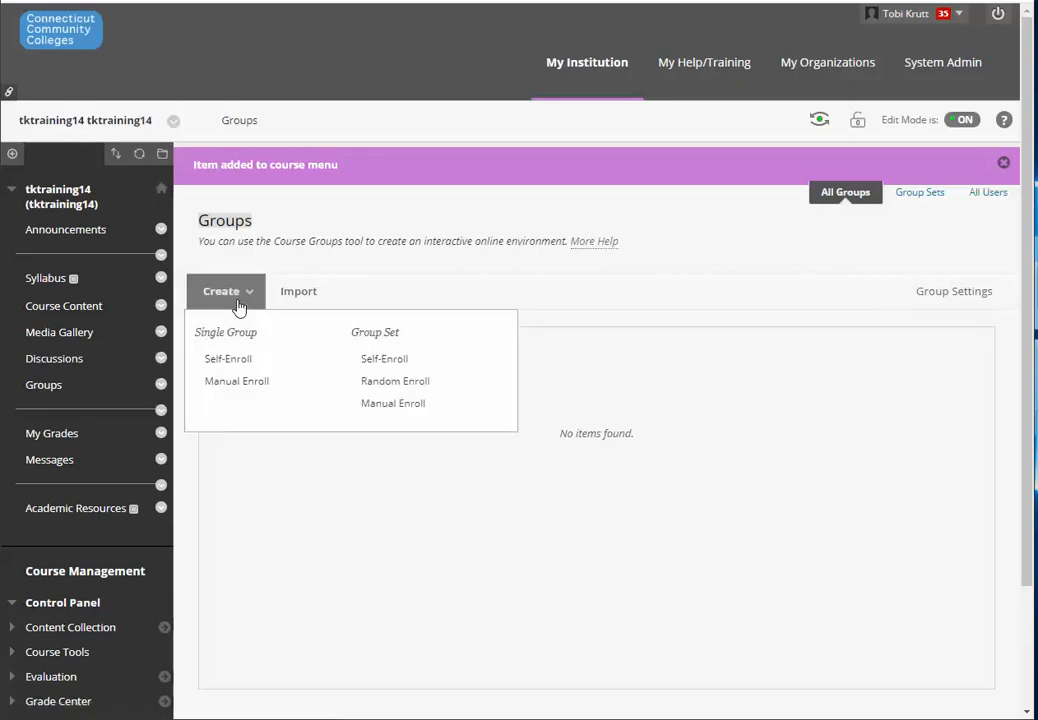
{"action": "mouse_move", "coordinate": [404, 404]}
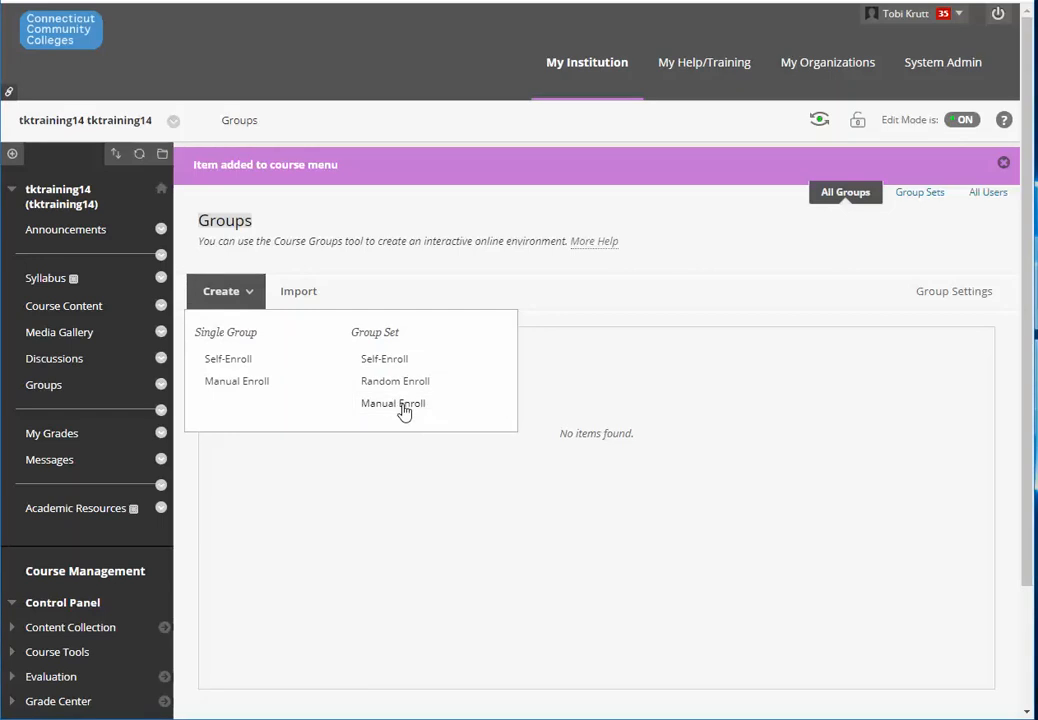
{"action": "left_click", "coordinate": [392, 404]}
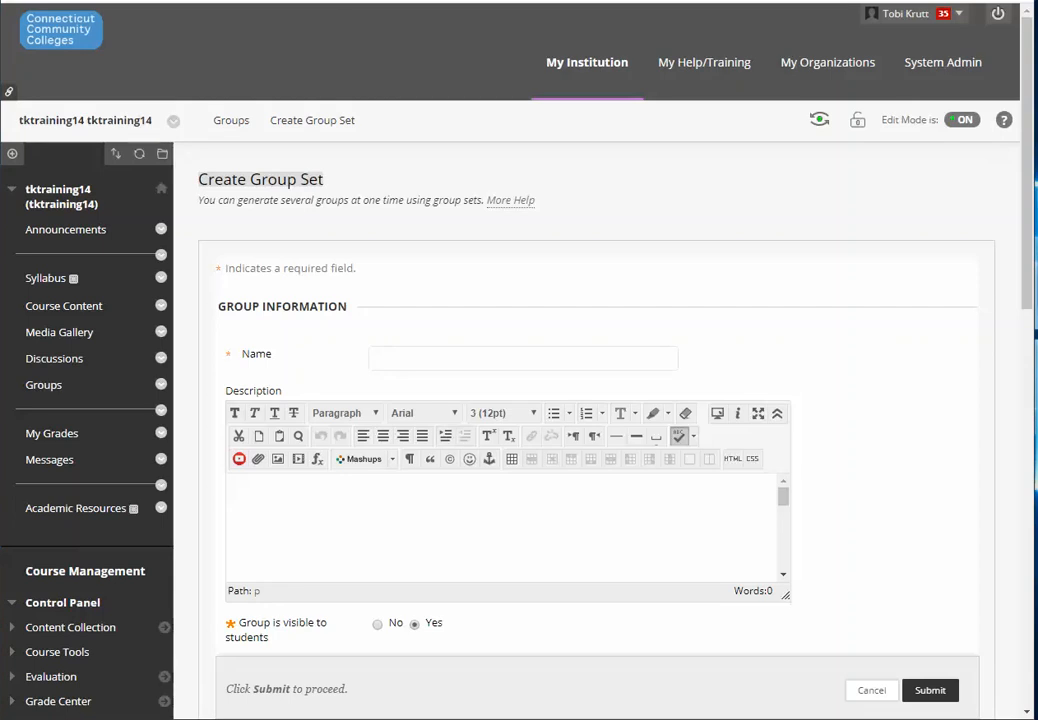
Name the group set 'Group Discussion' and move down to Tool Availability
{"action": "left_click", "coordinate": [522, 358]}
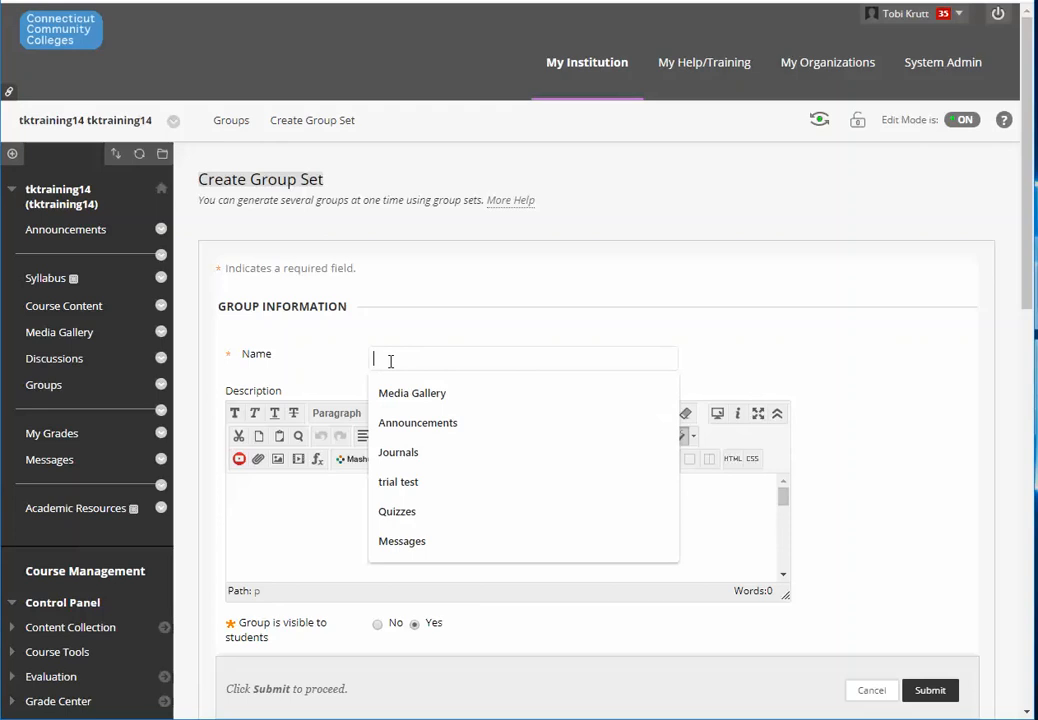
{"action": "type", "text": "Group"}
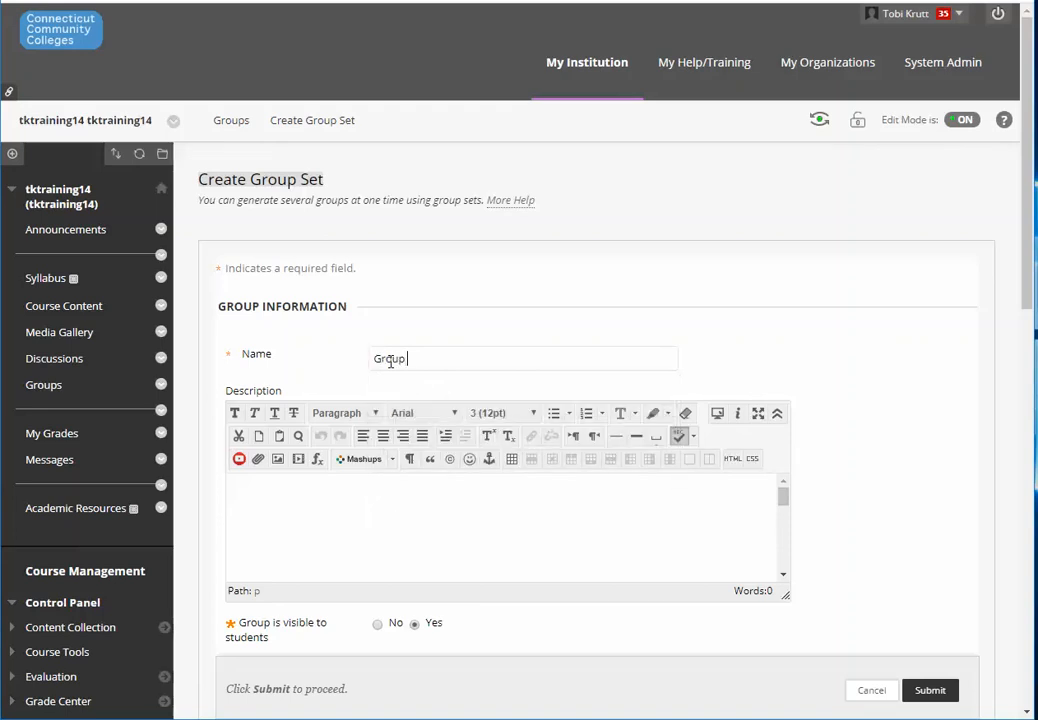
{"action": "type", "text": "Discussion"}
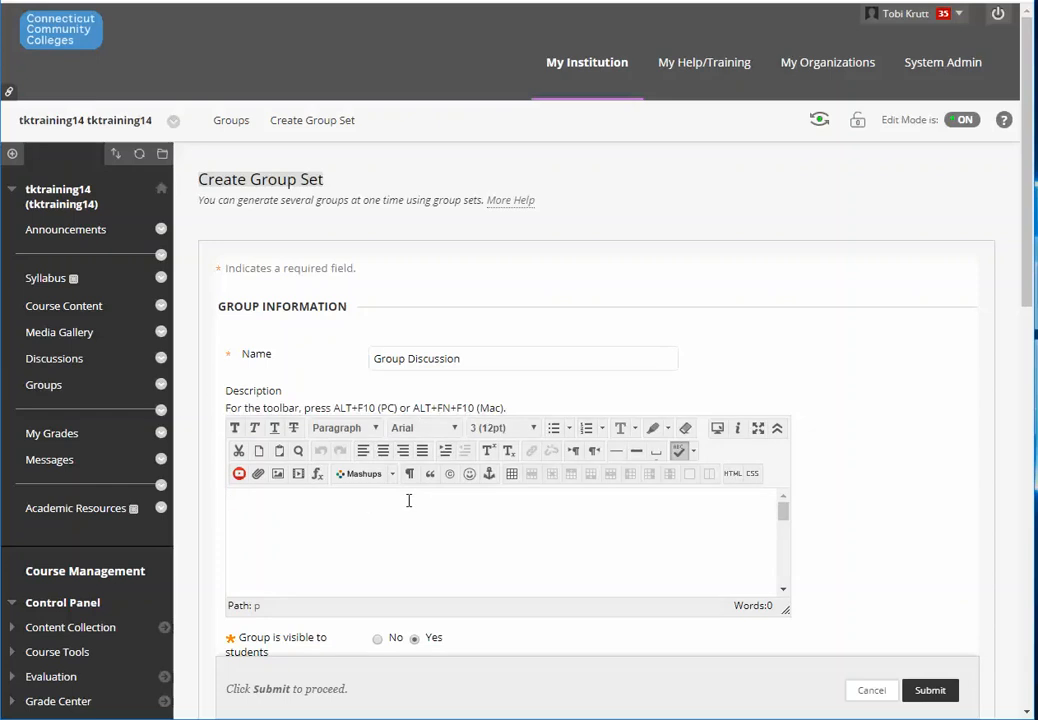
{"action": "scroll", "scroll_direction": "down", "scroll_amount": 3}
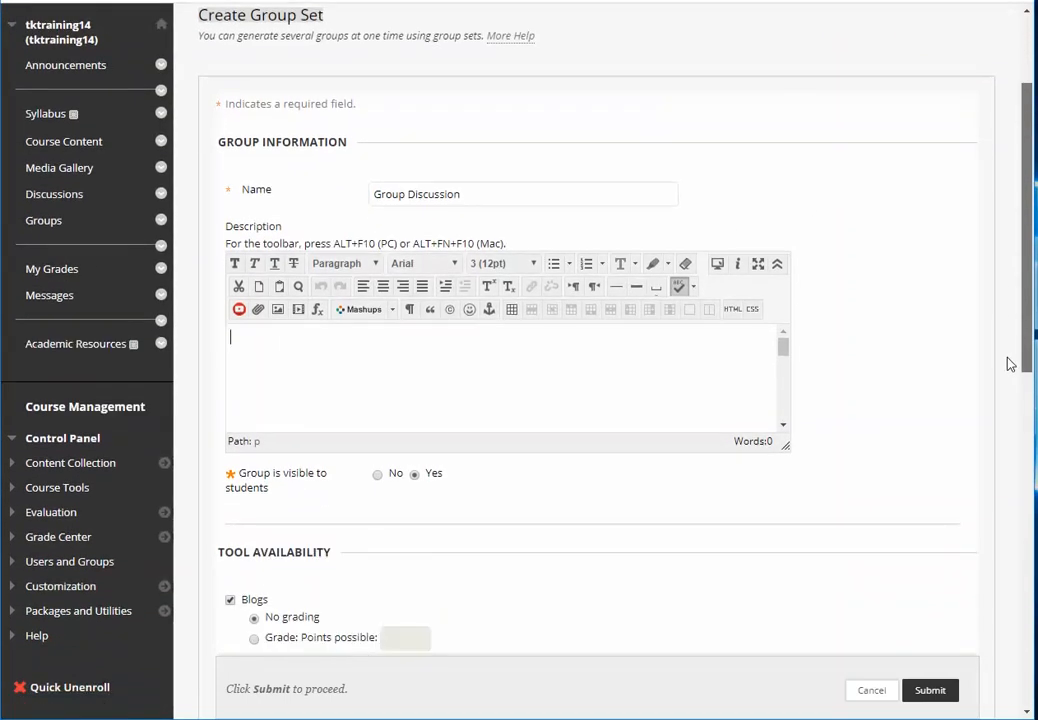
{"action": "scroll", "scroll_direction": "down", "scroll_amount": 3}
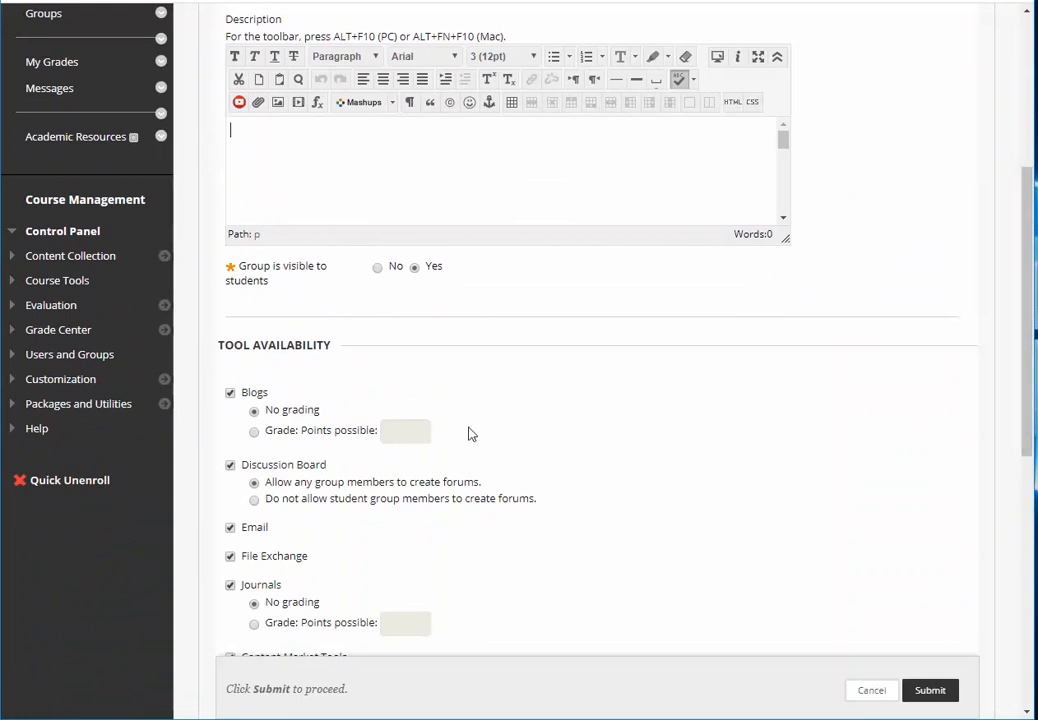
{"action": "scroll", "scroll_direction": "down", "scroll_amount": 3}
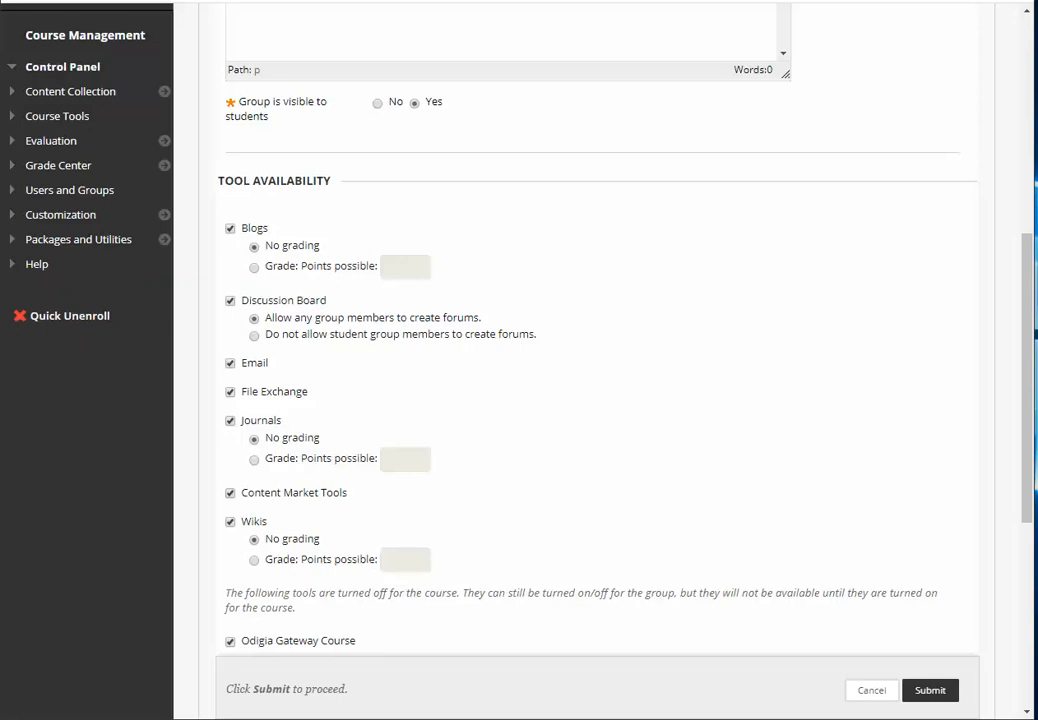
Leave only Discussion Board enabled and disallow members from creating forums
{"action": "left_click", "coordinate": [230, 228]}
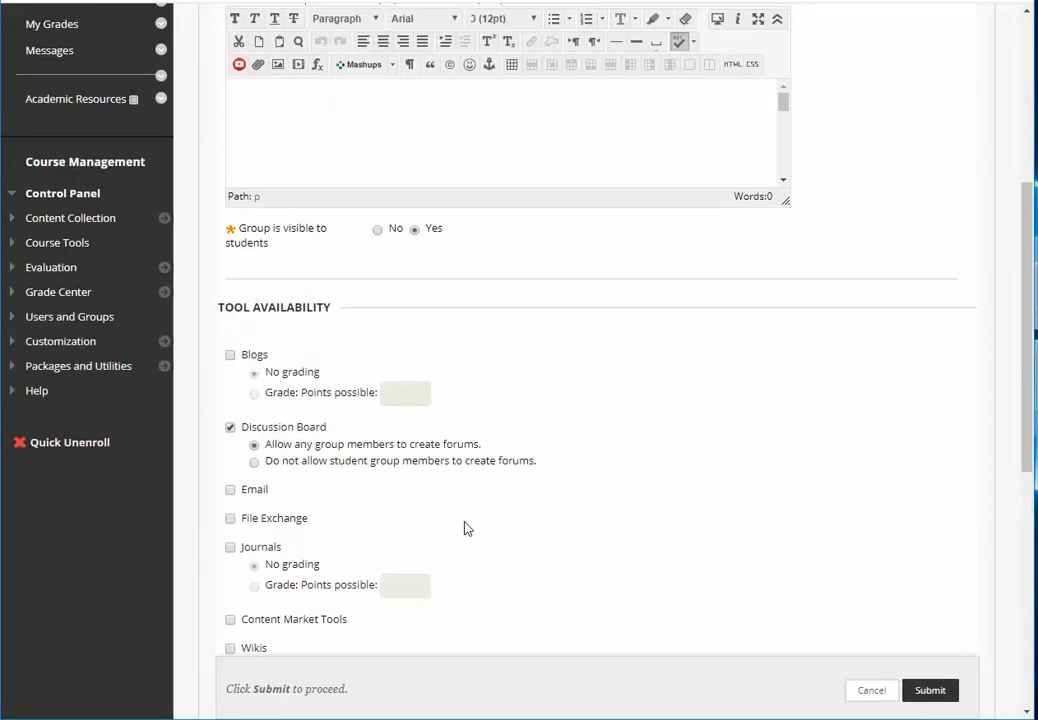
{"action": "mouse_move", "coordinate": [256, 464]}
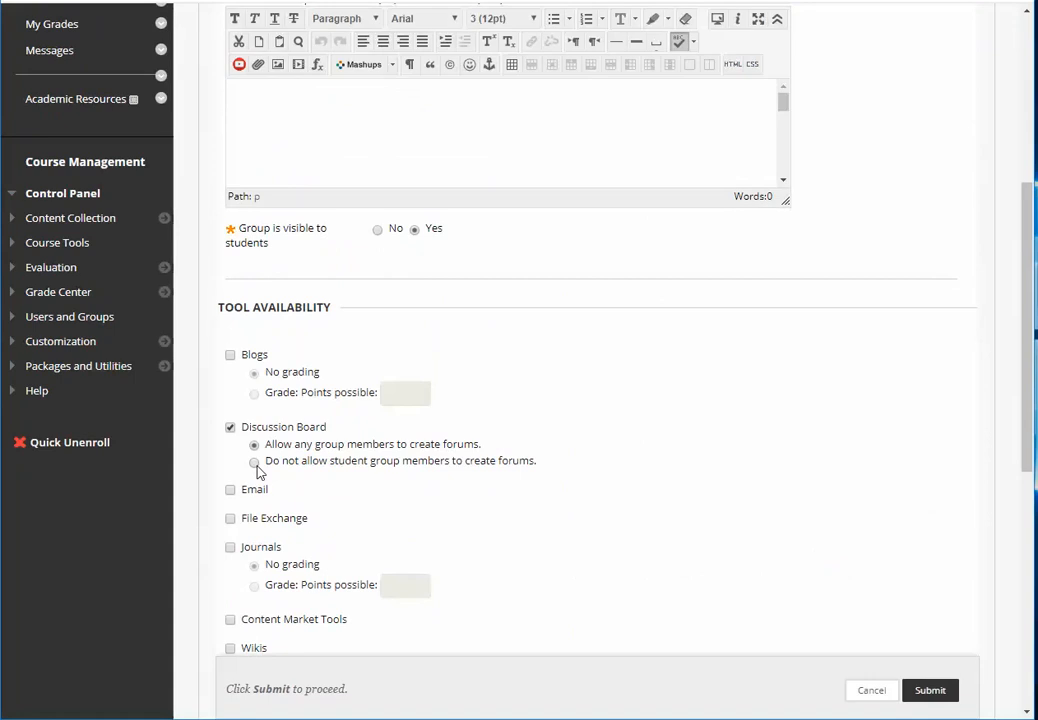
{"action": "left_click", "coordinate": [254, 462]}
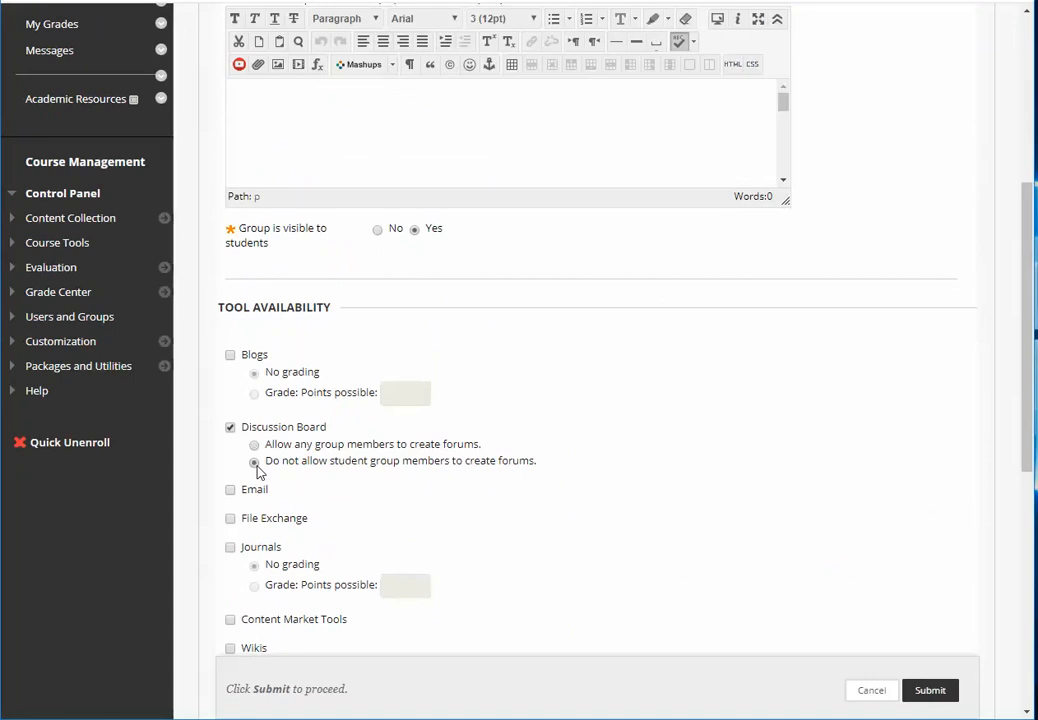
{"action": "mouse_move", "coordinate": [510, 470]}
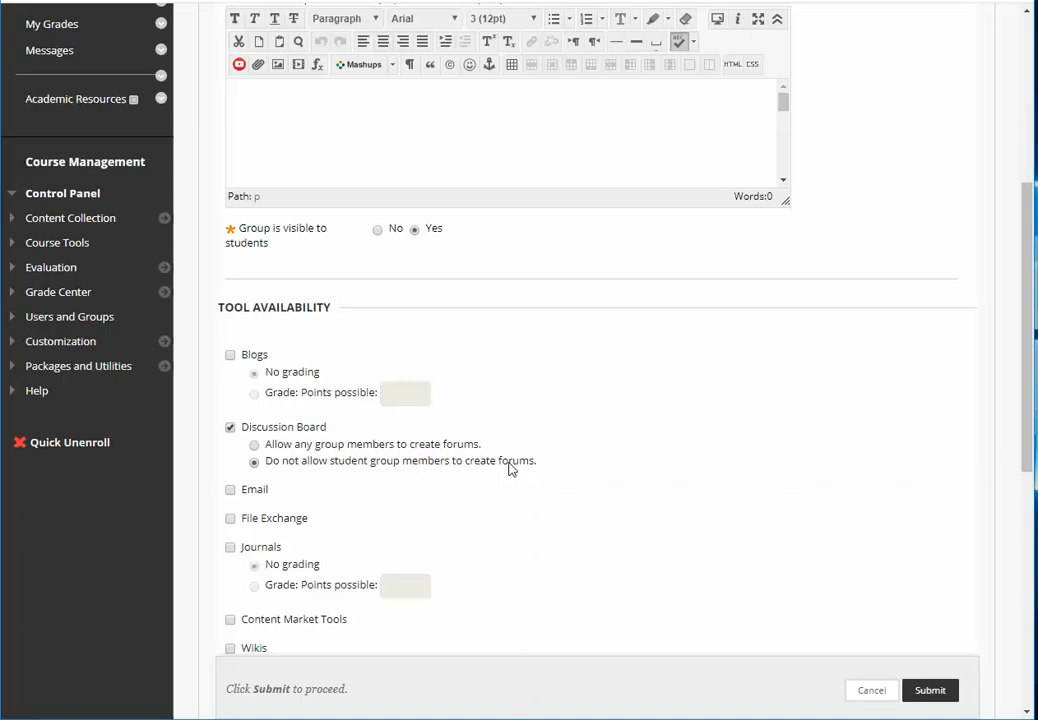
{"action": "scroll", "scroll_direction": "down", "scroll_amount": 3}
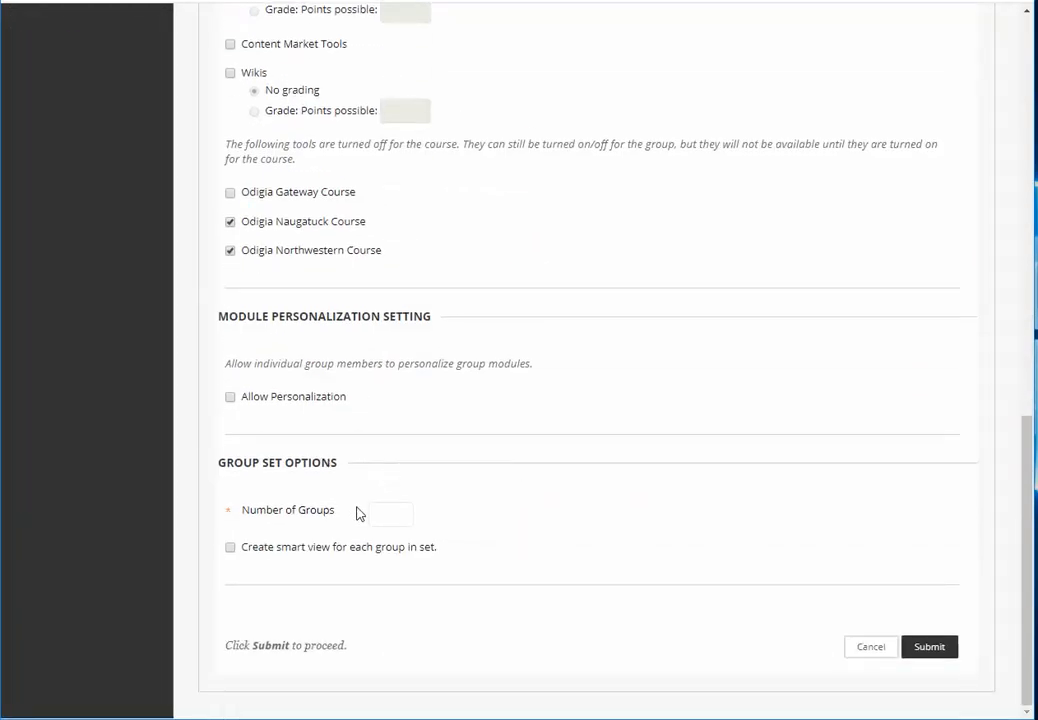
Set Number of Groups to 3 and submit the group set
{"action": "left_click", "coordinate": [390, 512]}
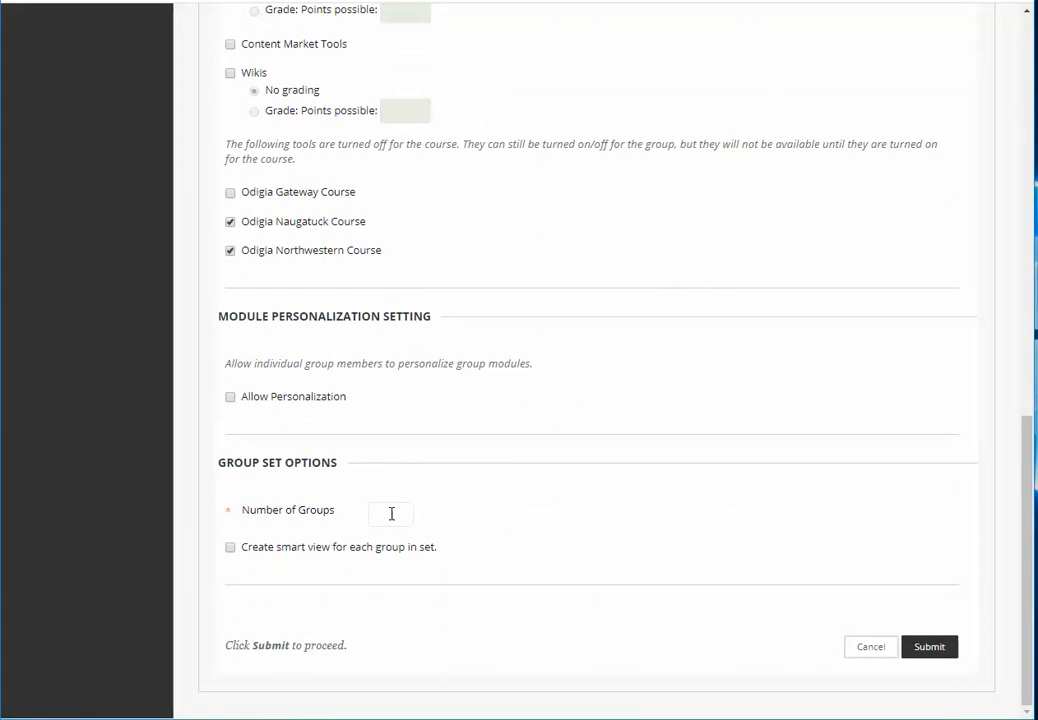
{"action": "type", "text": "3"}
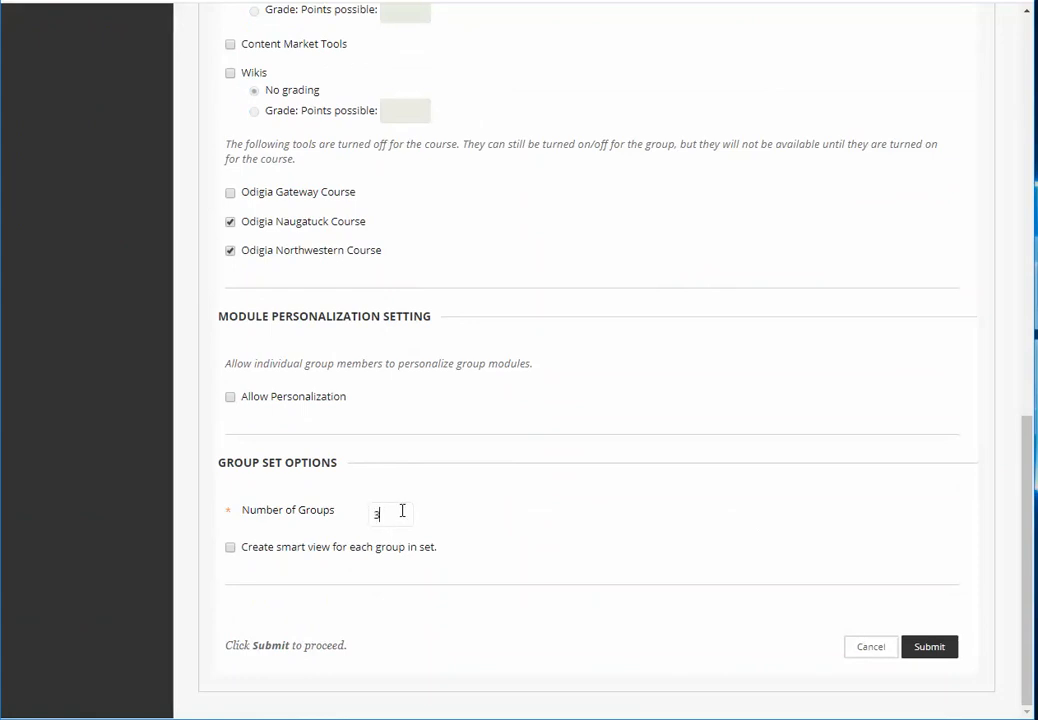
{"action": "left_click", "coordinate": [390, 512]}
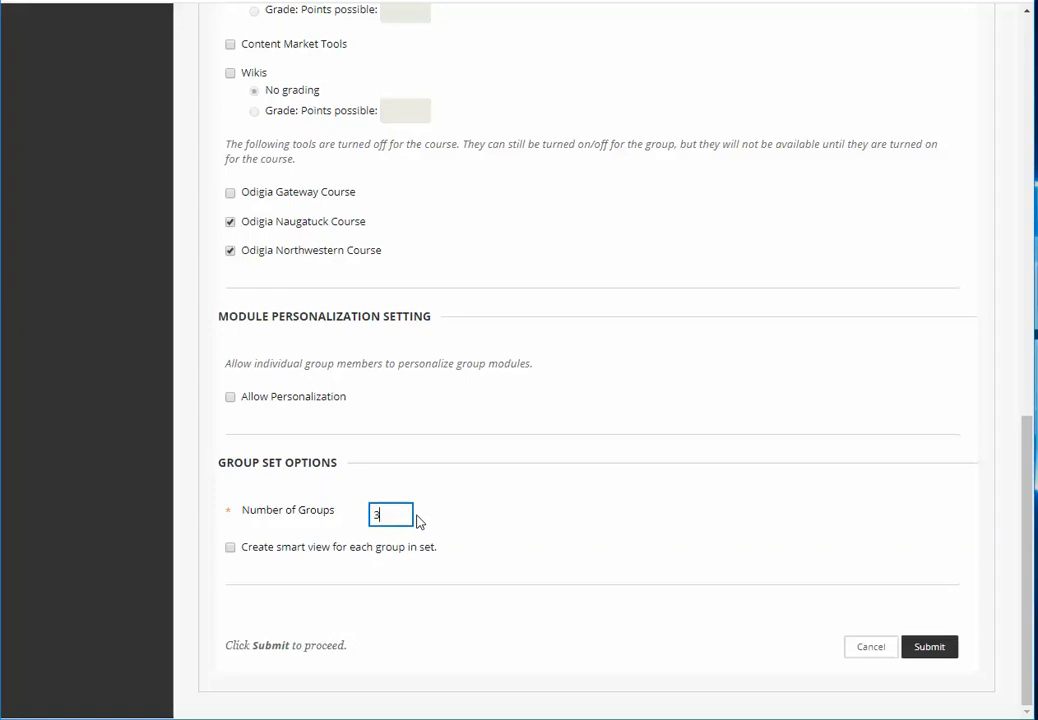
{"action": "left_click", "coordinate": [230, 548]}
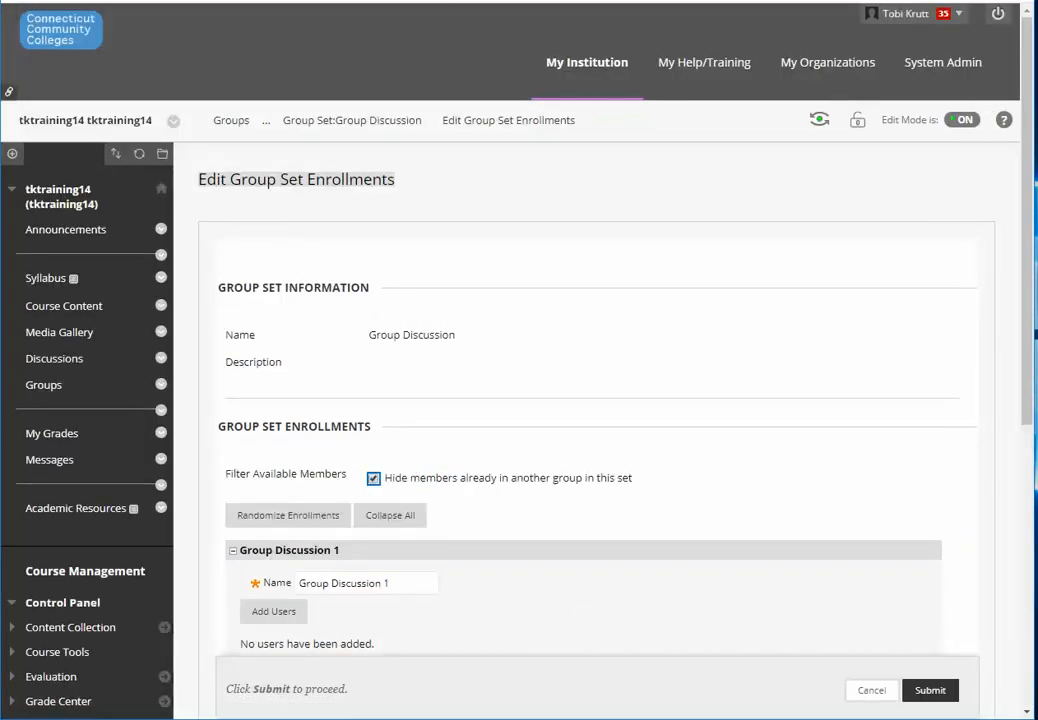
Enroll two students in Group Discussion 1 via Add Users
{"action": "scroll", "scroll_direction": "down", "scroll_amount": 3}
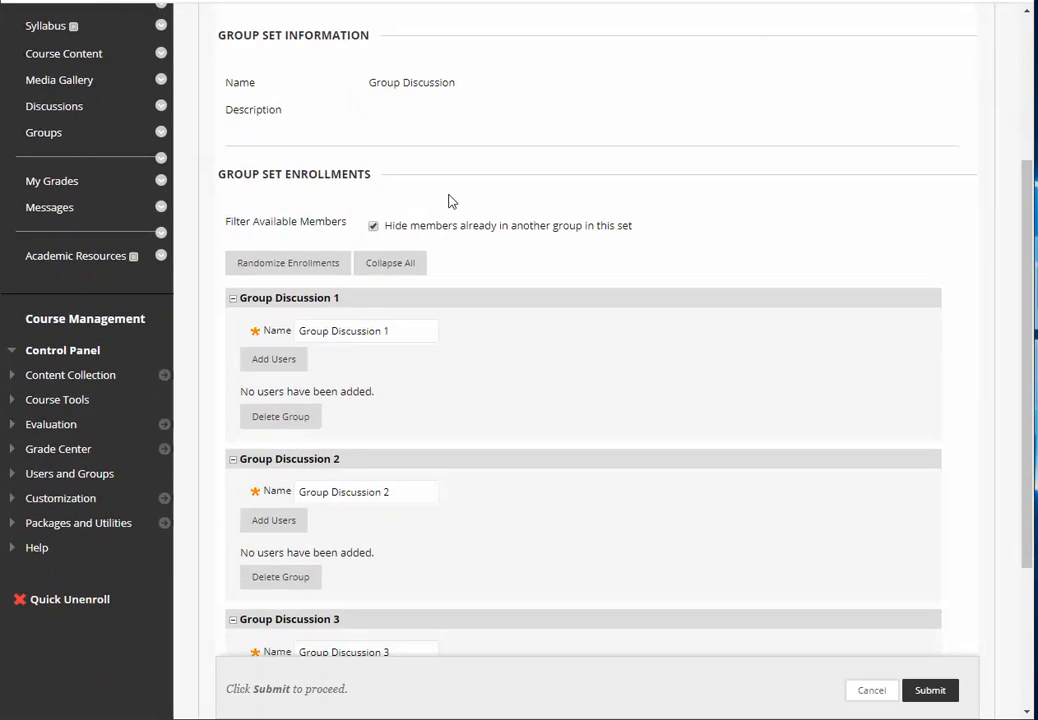
{"action": "scroll", "scroll_direction": "down", "scroll_amount": 3}
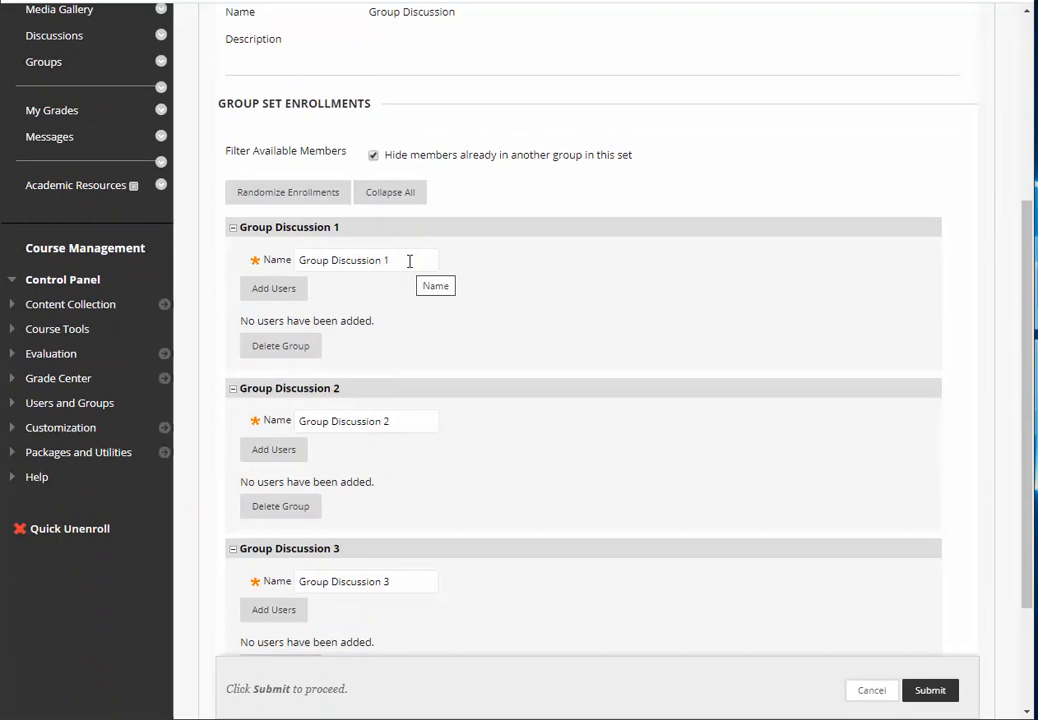
{"action": "scroll", "scroll_direction": "down", "scroll_amount": 3}
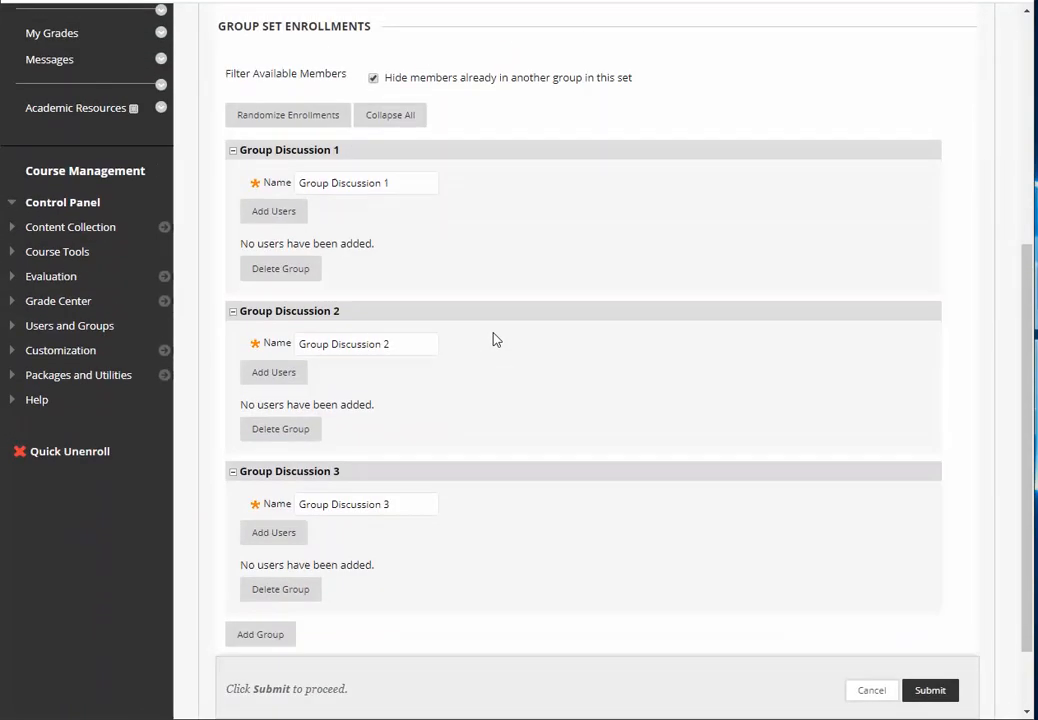
{"action": "mouse_move", "coordinate": [272, 212]}
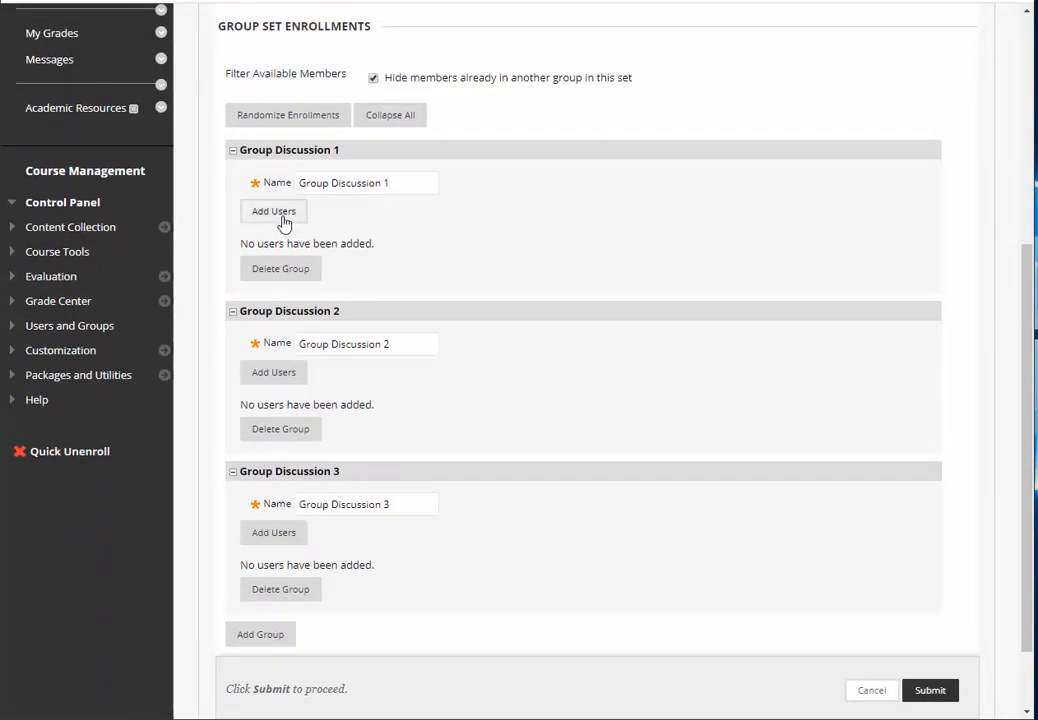
{"action": "mouse_move", "coordinate": [306, 120]}
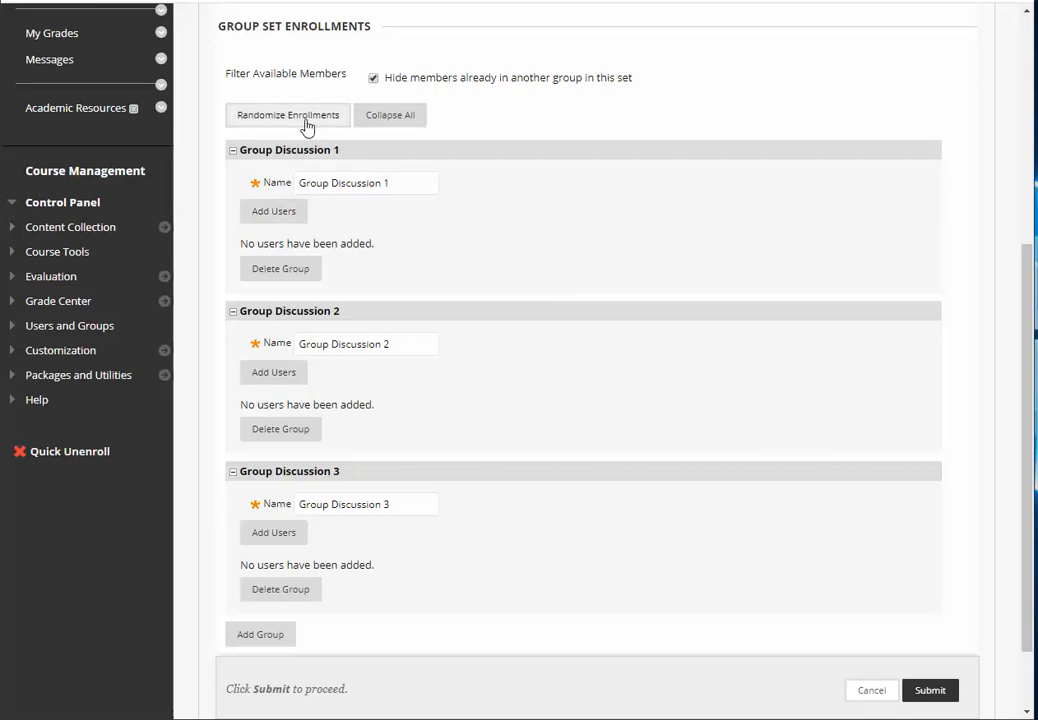
{"action": "mouse_move", "coordinate": [288, 212]}
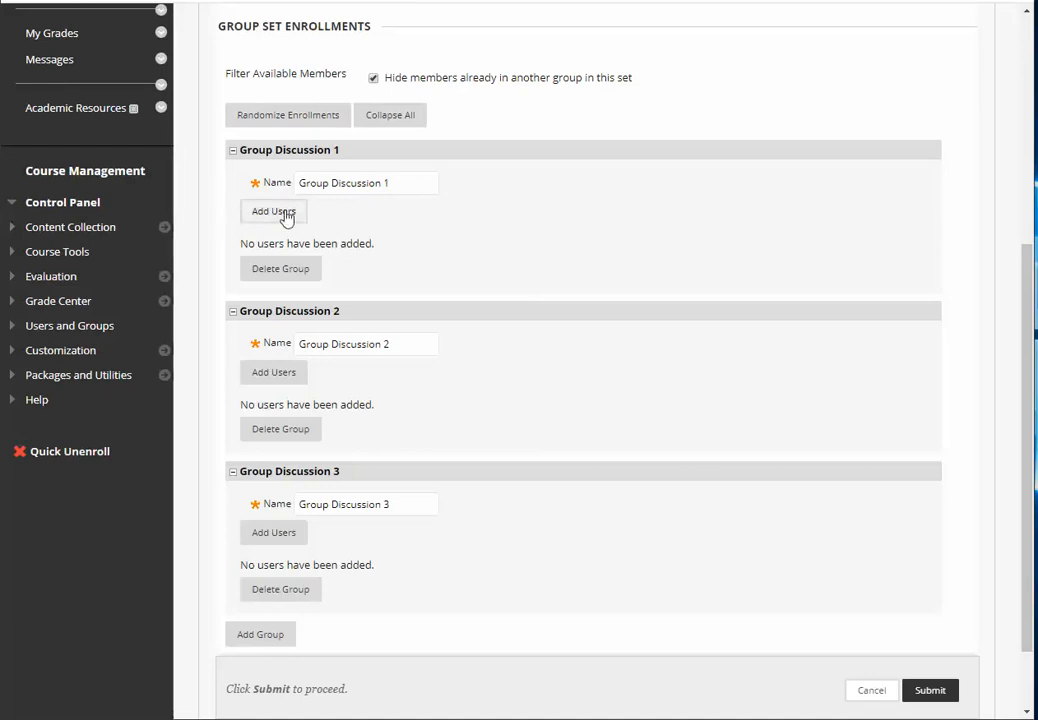
{"action": "left_click", "coordinate": [272, 212]}
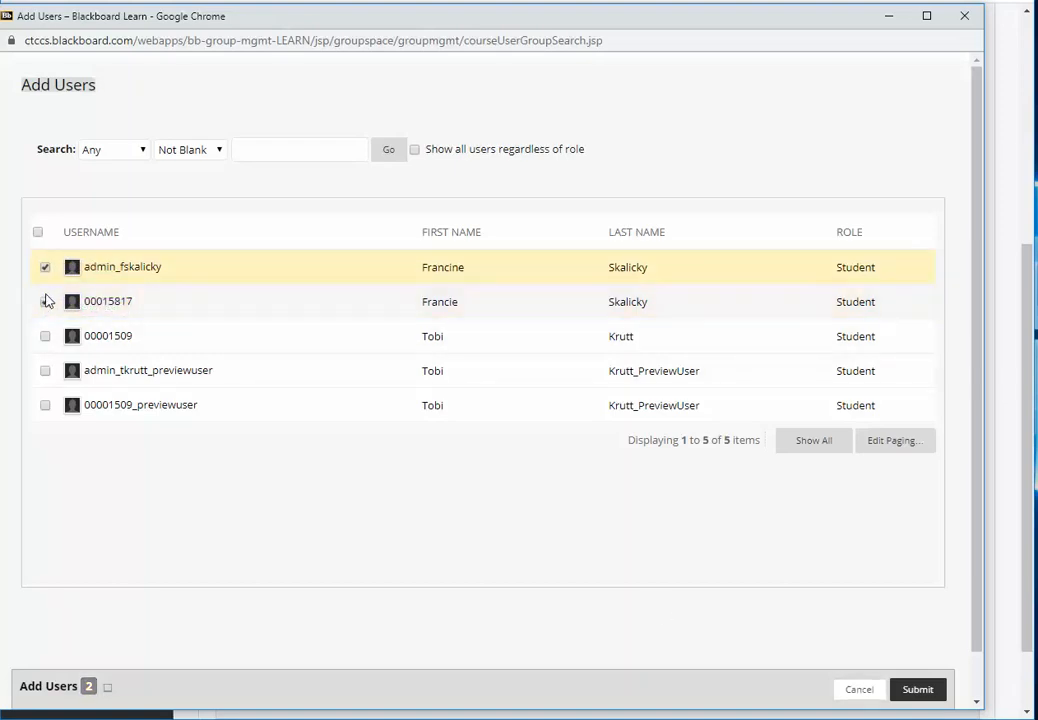
{"action": "left_click", "coordinate": [44, 300]}
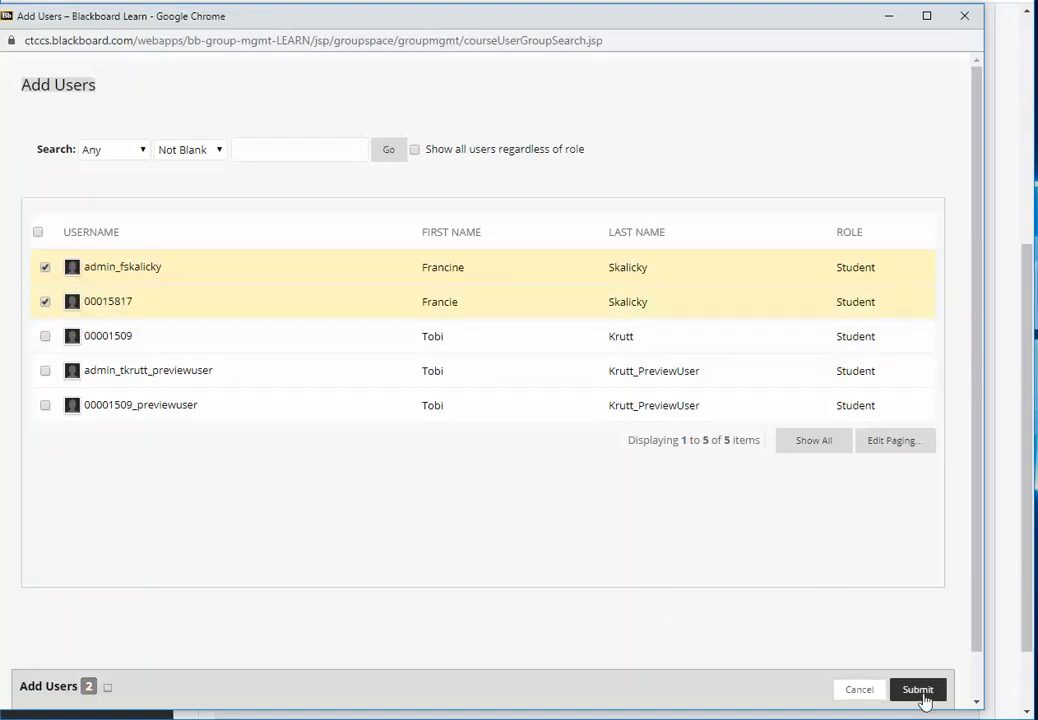
{"action": "left_click", "coordinate": [916, 688]}
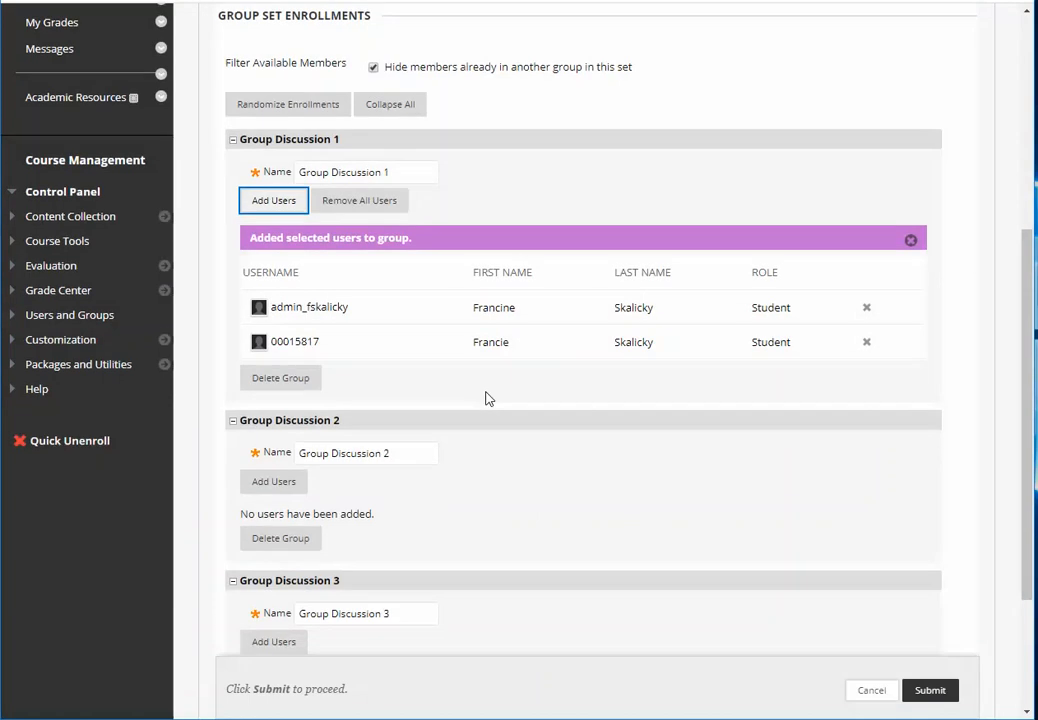
Enroll two preview users in Group Discussion 2 and one student in Group Discussion 3
{"action": "scroll", "scroll_direction": "down", "scroll_amount": 3}
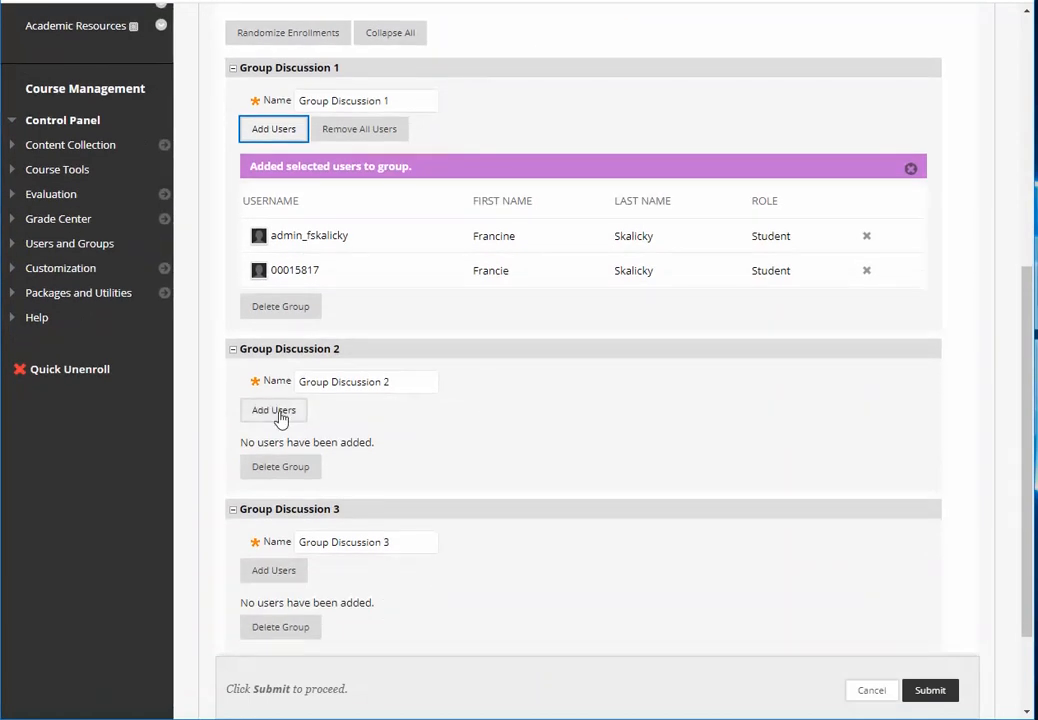
{"action": "left_click", "coordinate": [272, 410]}
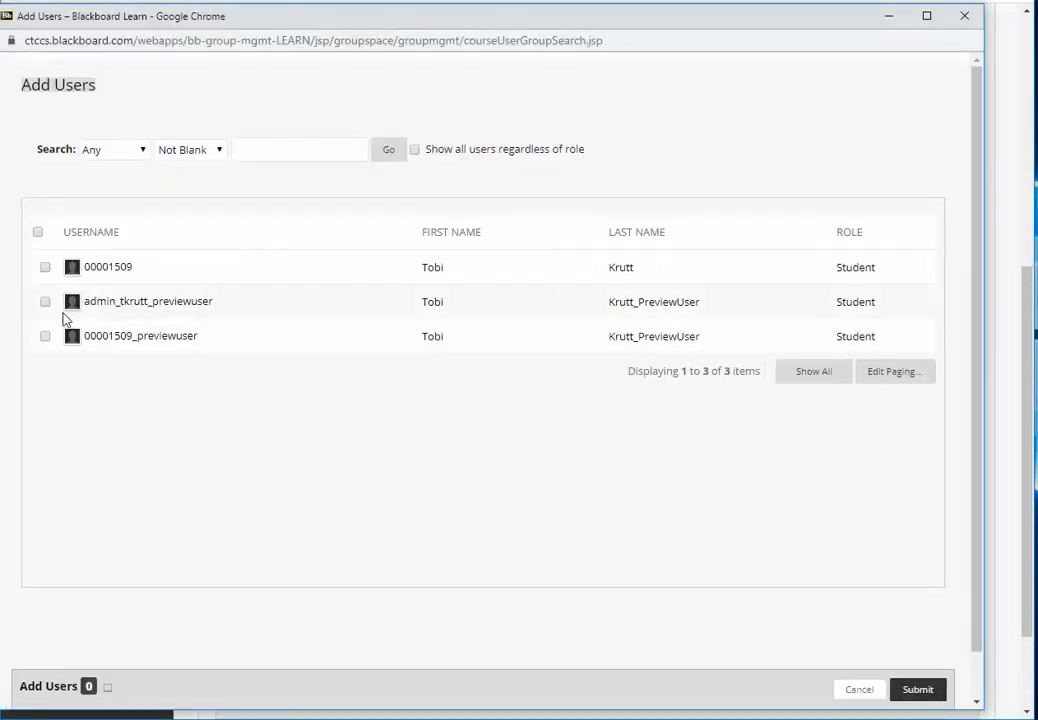
{"action": "left_click", "coordinate": [44, 300]}
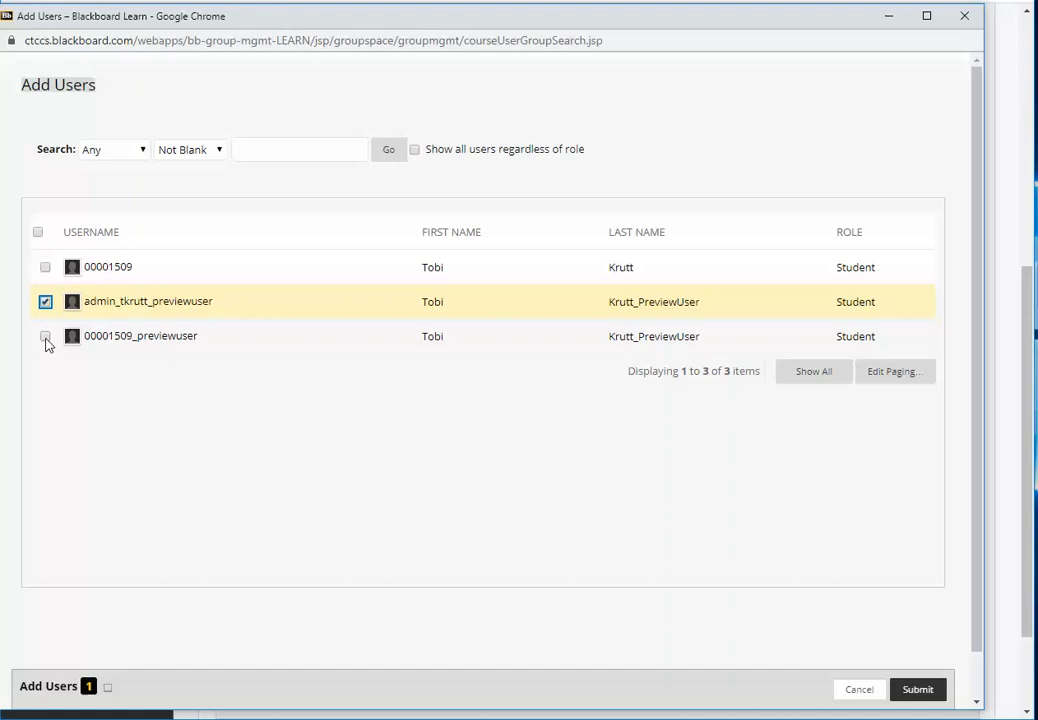
{"action": "left_click", "coordinate": [916, 688]}
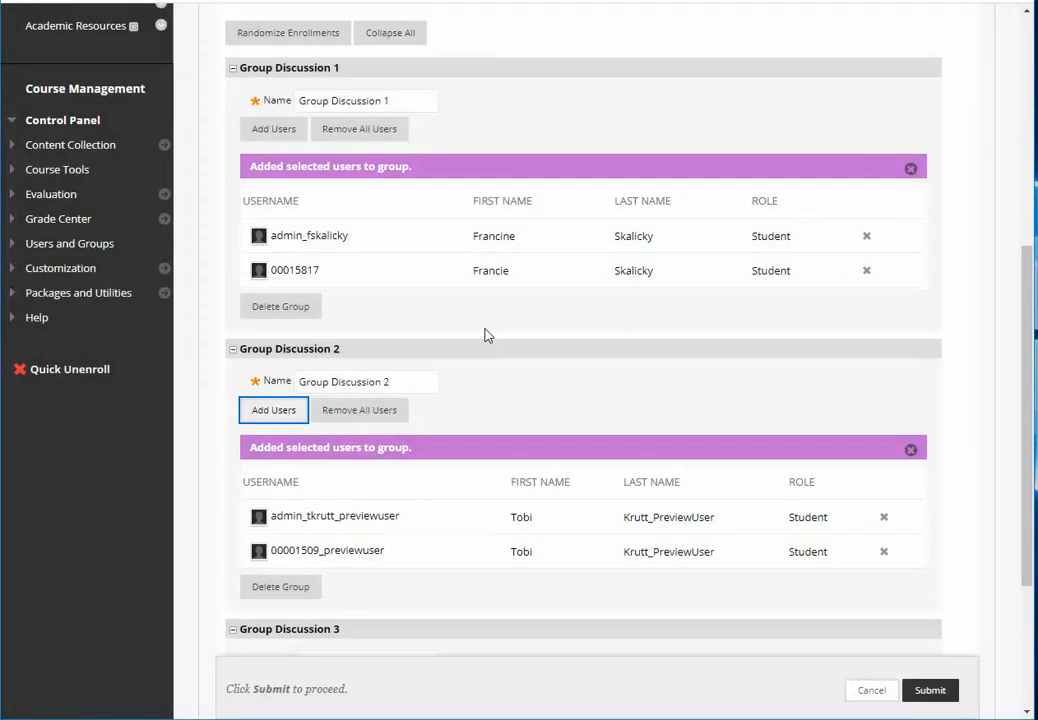
{"action": "scroll", "scroll_direction": "down", "scroll_amount": 3}
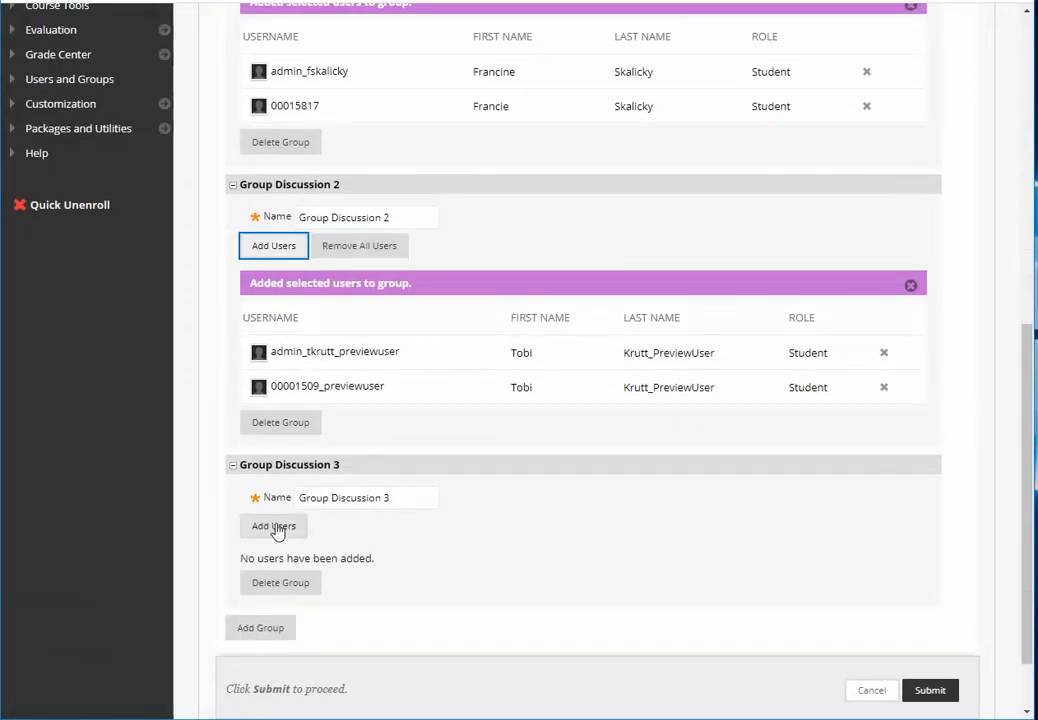
{"action": "left_click", "coordinate": [272, 526]}
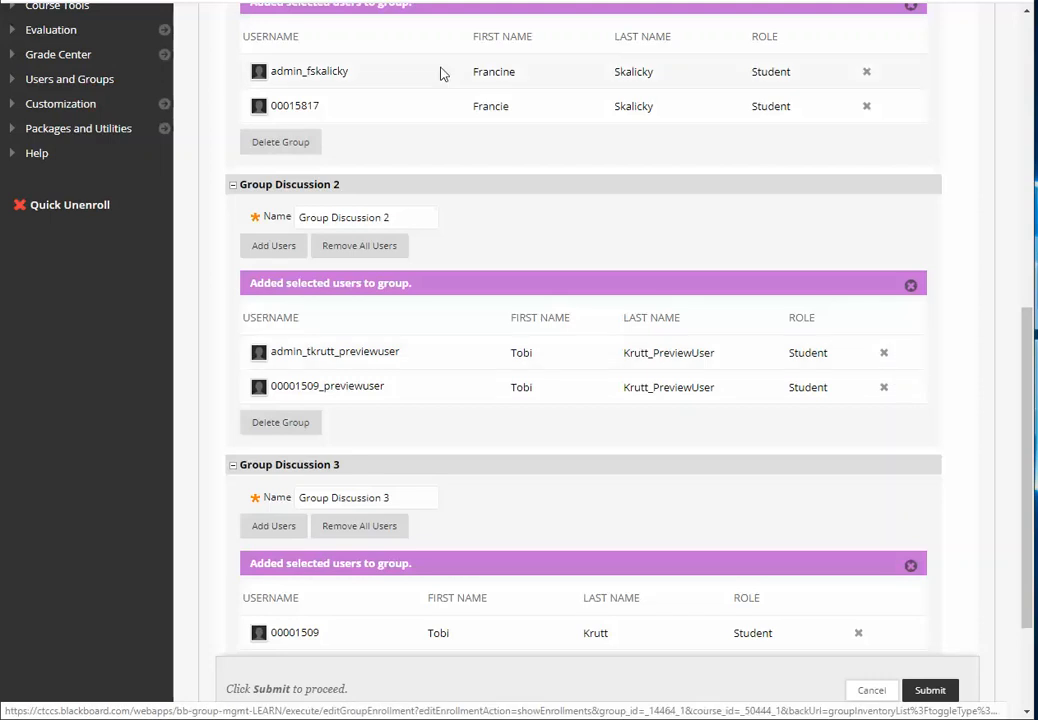
{"action": "scroll", "scroll_direction": "down", "scroll_amount": 3}
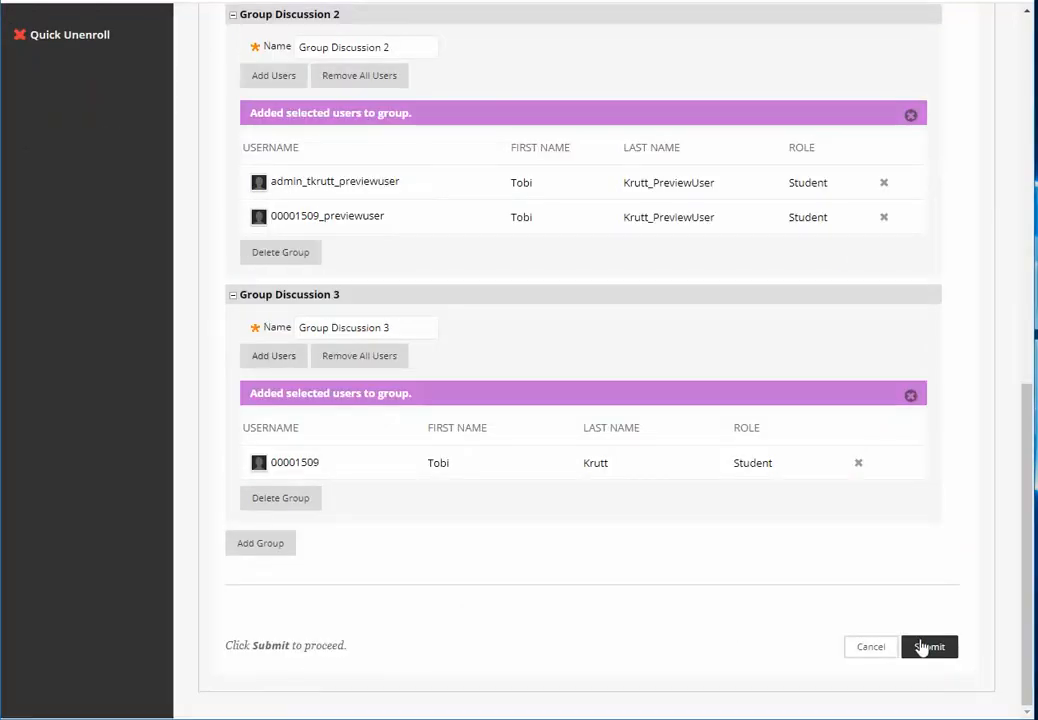
Submit the group set enrollments and dismiss the success banner
{"action": "left_click", "coordinate": [928, 646]}
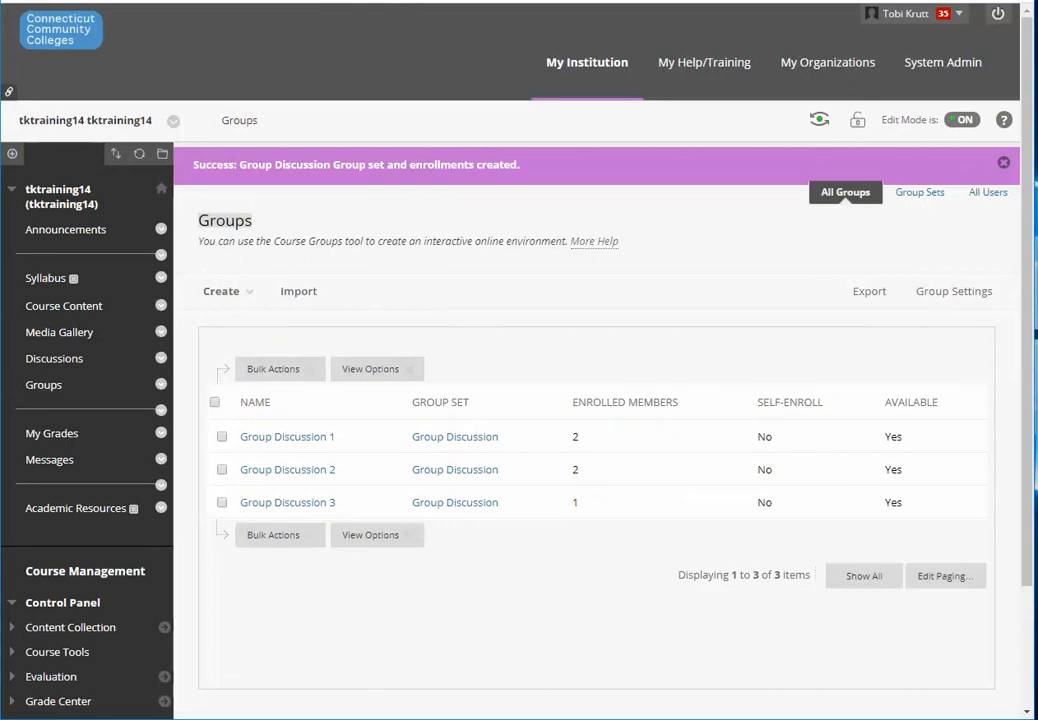
{"action": "left_click", "coordinate": [1004, 162]}
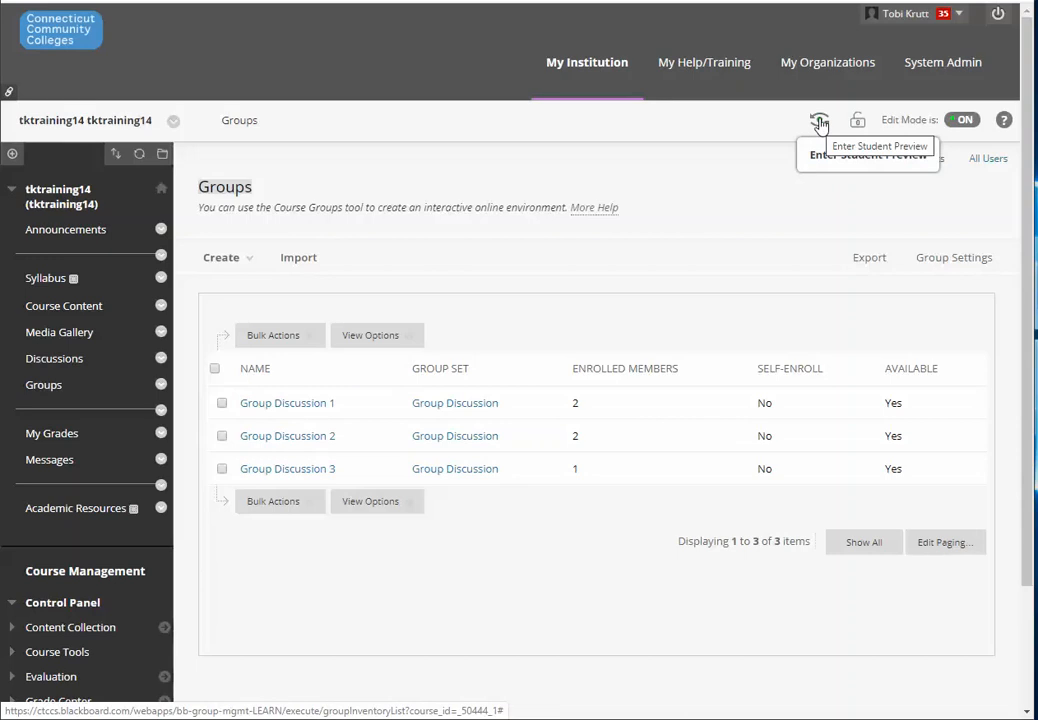
Enter Student Preview and reach Group Discussion 2's Group Discussion Board
{"action": "left_click", "coordinate": [820, 120]}
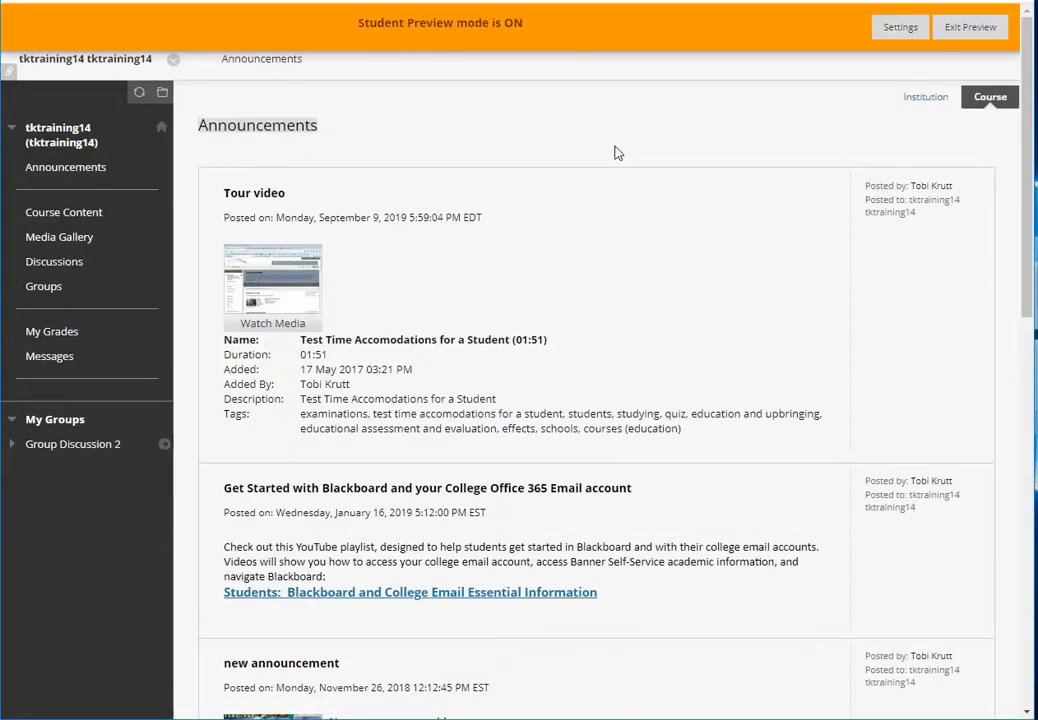
{"action": "mouse_move", "coordinate": [44, 288]}
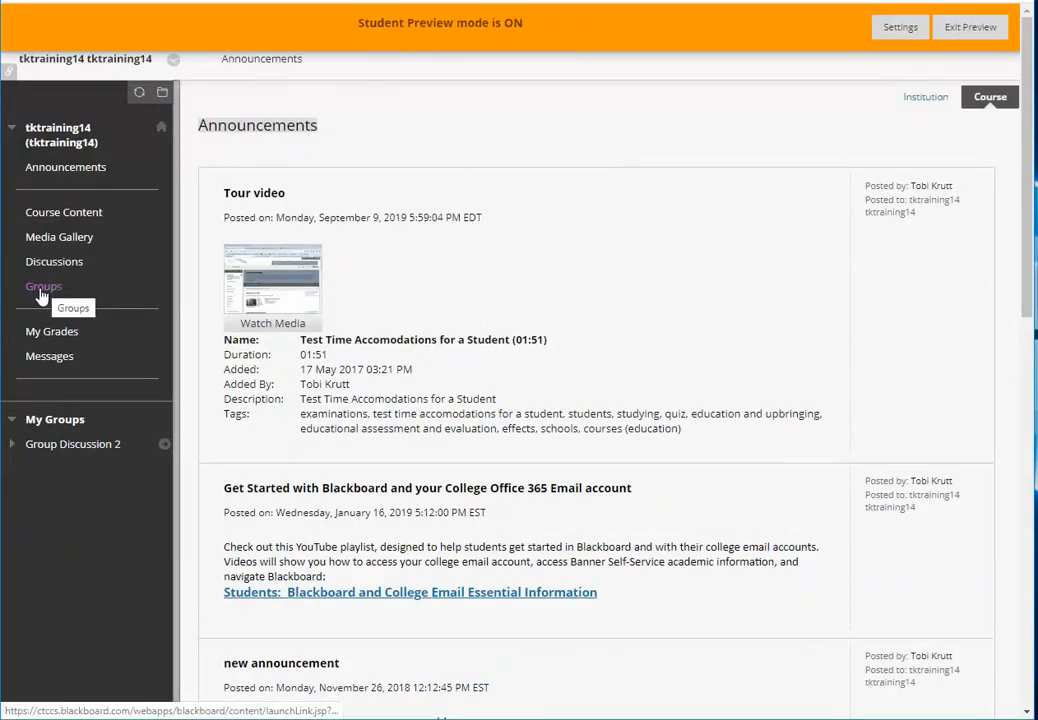
{"action": "left_click", "coordinate": [44, 286]}
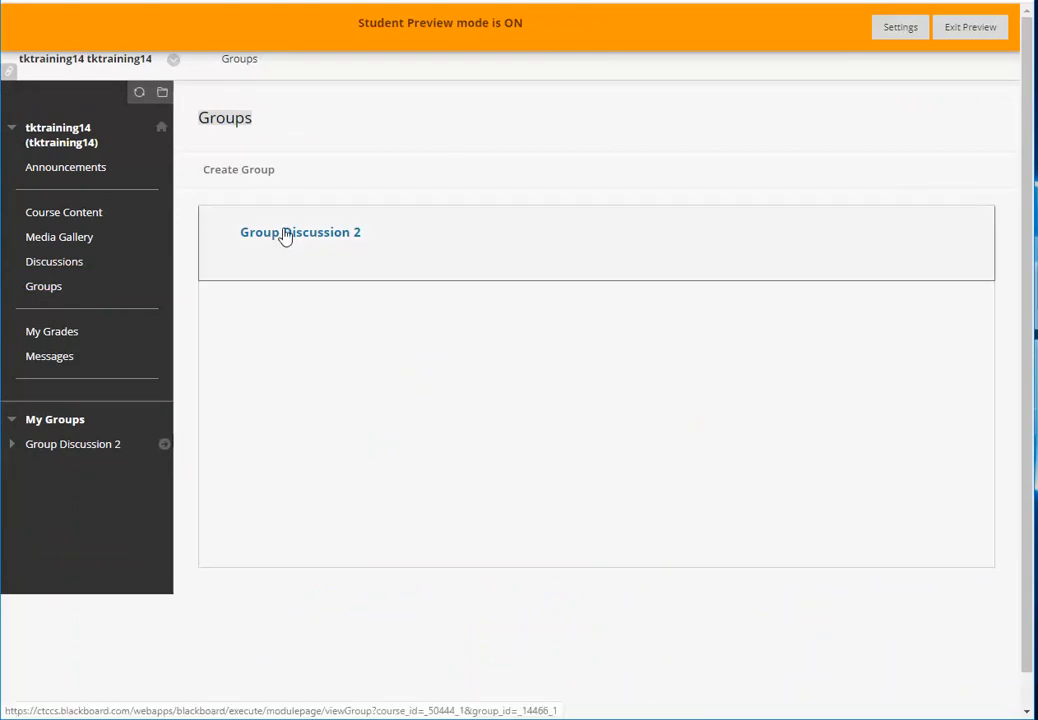
{"action": "left_click", "coordinate": [300, 232]}
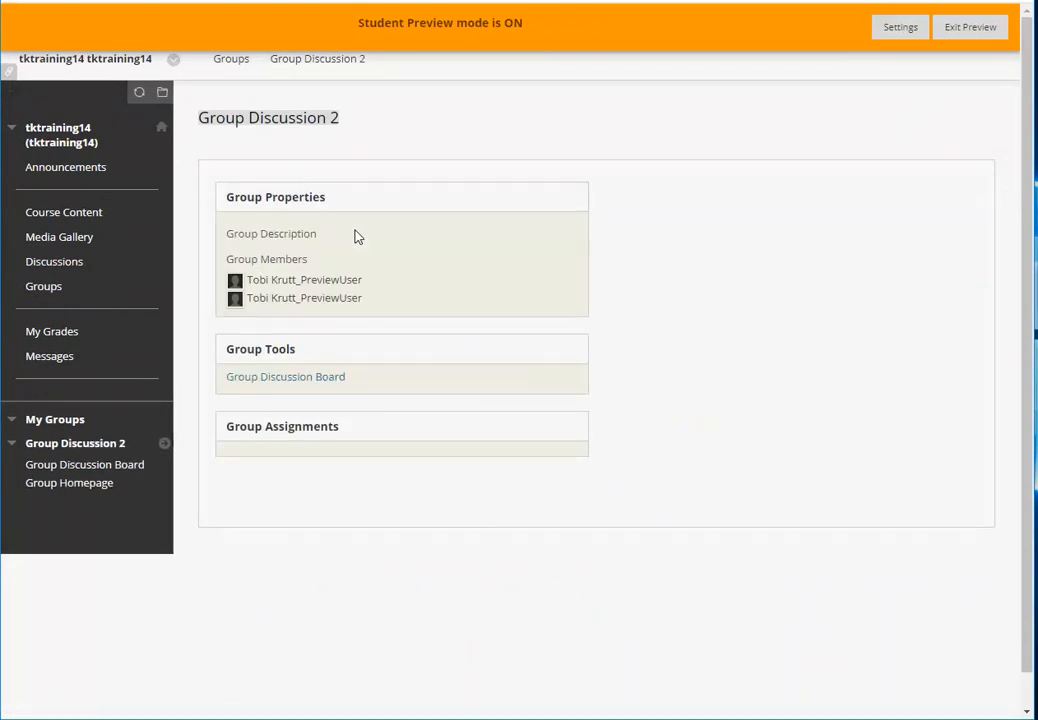
{"action": "left_click", "coordinate": [284, 376]}
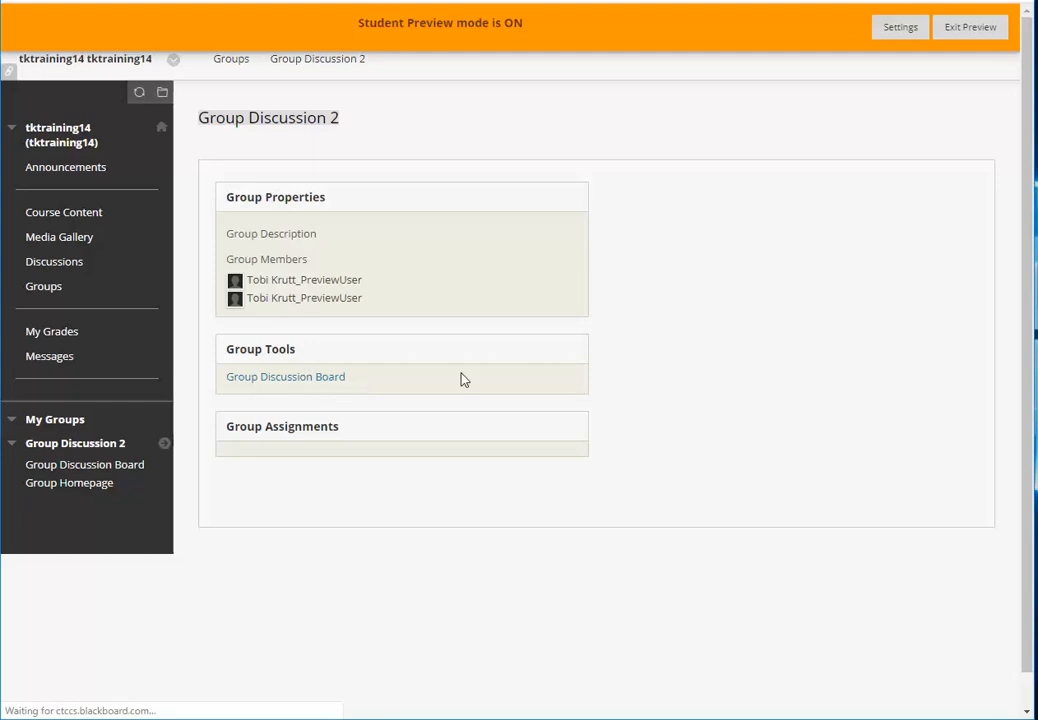
{"action": "left_click", "coordinate": [284, 376]}
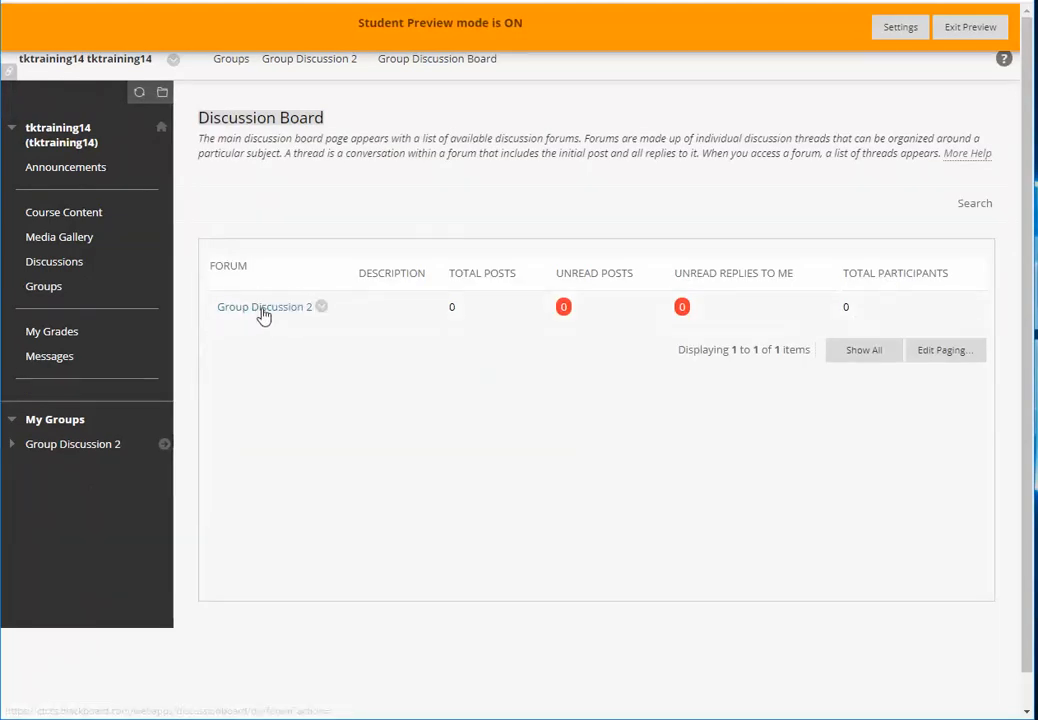
Post a 'Hello everyone!' team-leader ground-rules thread in the Group Discussion 2 forum
{"action": "left_click", "coordinate": [264, 308]}
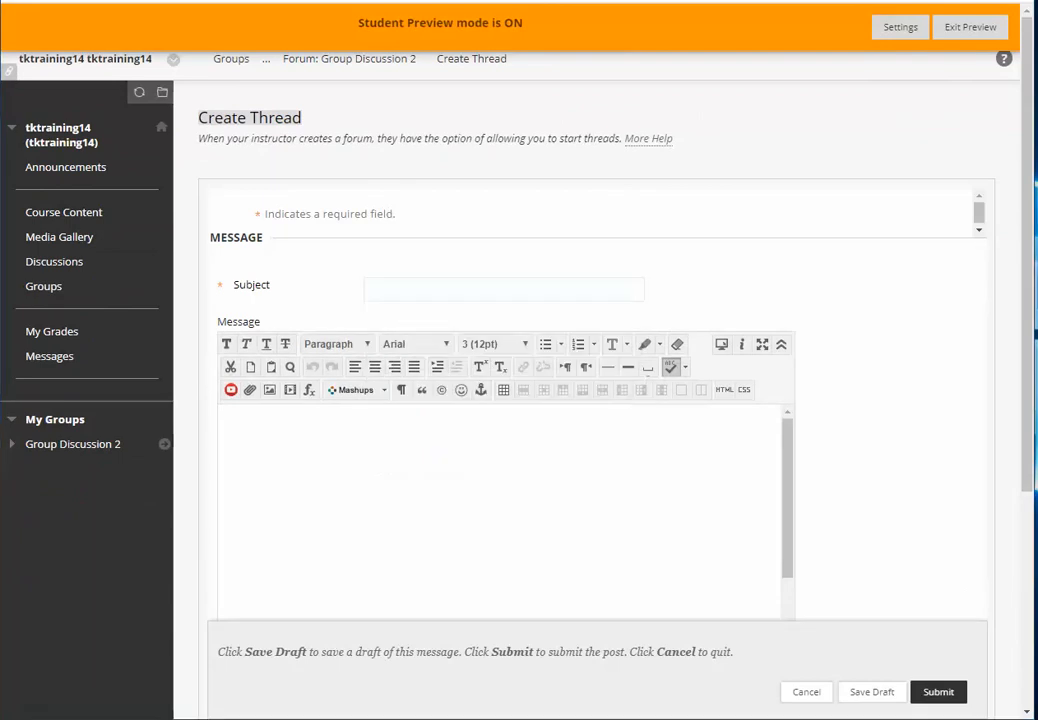
{"action": "type", "text": "Hello everyone! I have been designated the team leader of this group, so I think we should start by discussing some of the ground rules that the professor has provided...."}
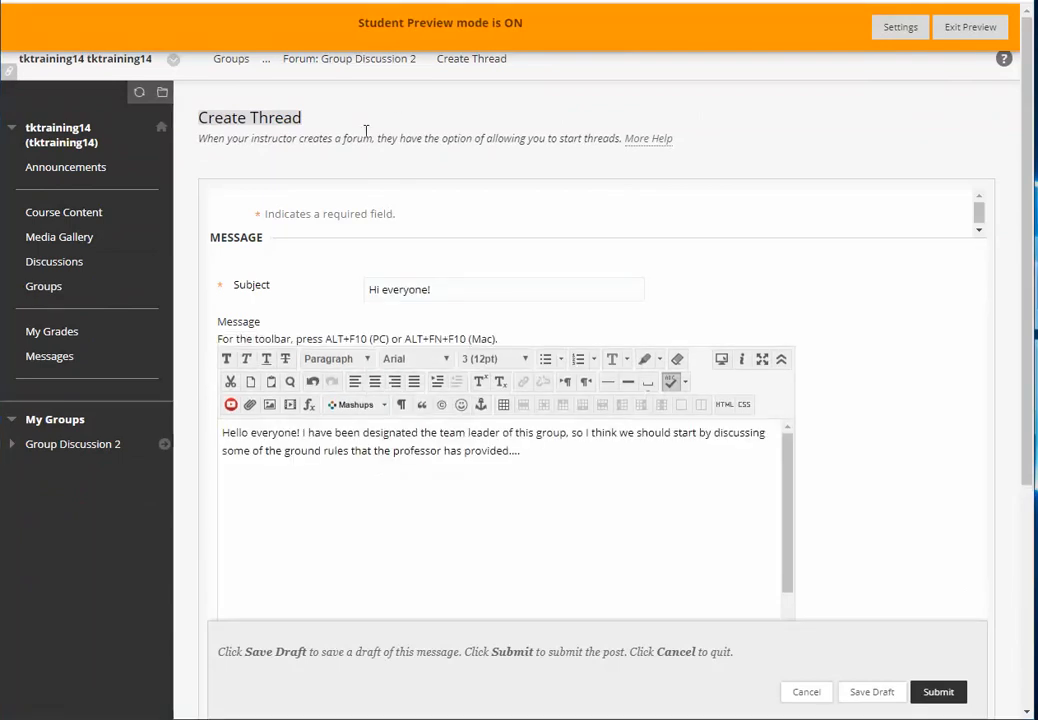
{"action": "mouse_move", "coordinate": [978, 400]}
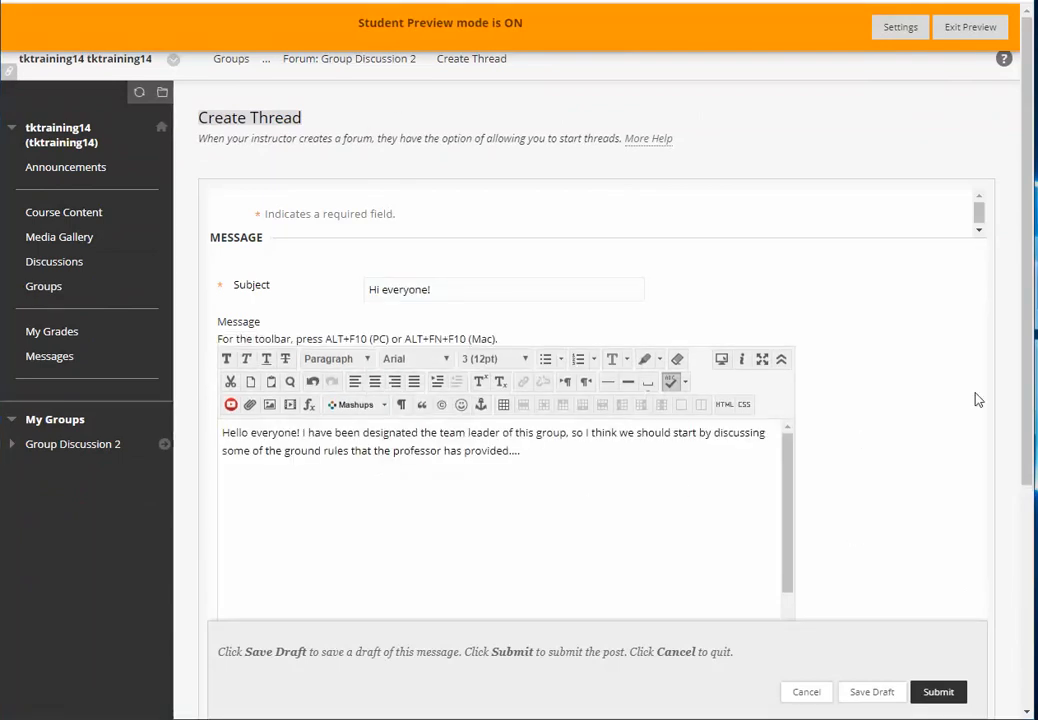
{"action": "scroll", "scroll_direction": "down", "scroll_amount": 3}
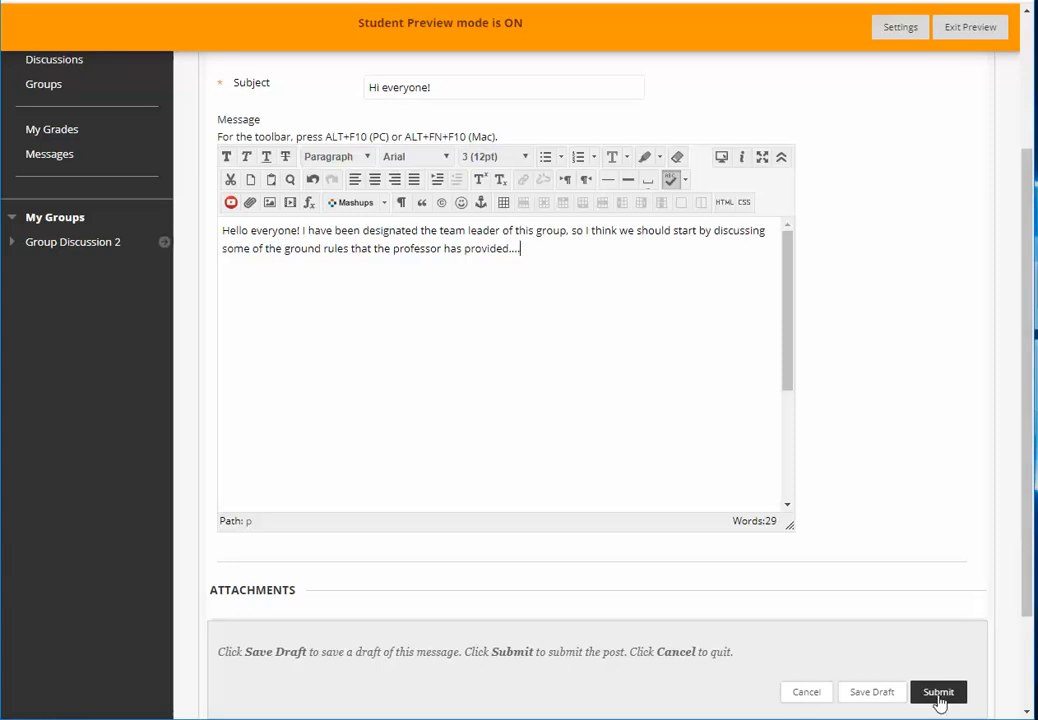
{"action": "left_click", "coordinate": [936, 692]}
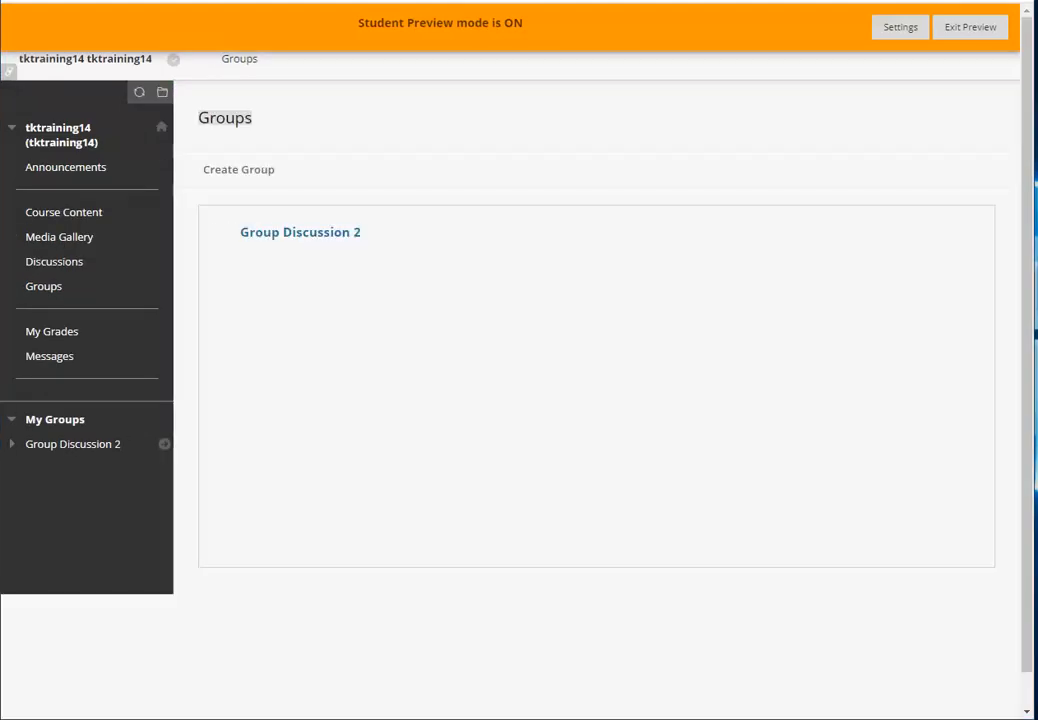
{"action": "mouse_move", "coordinate": [44, 286]}
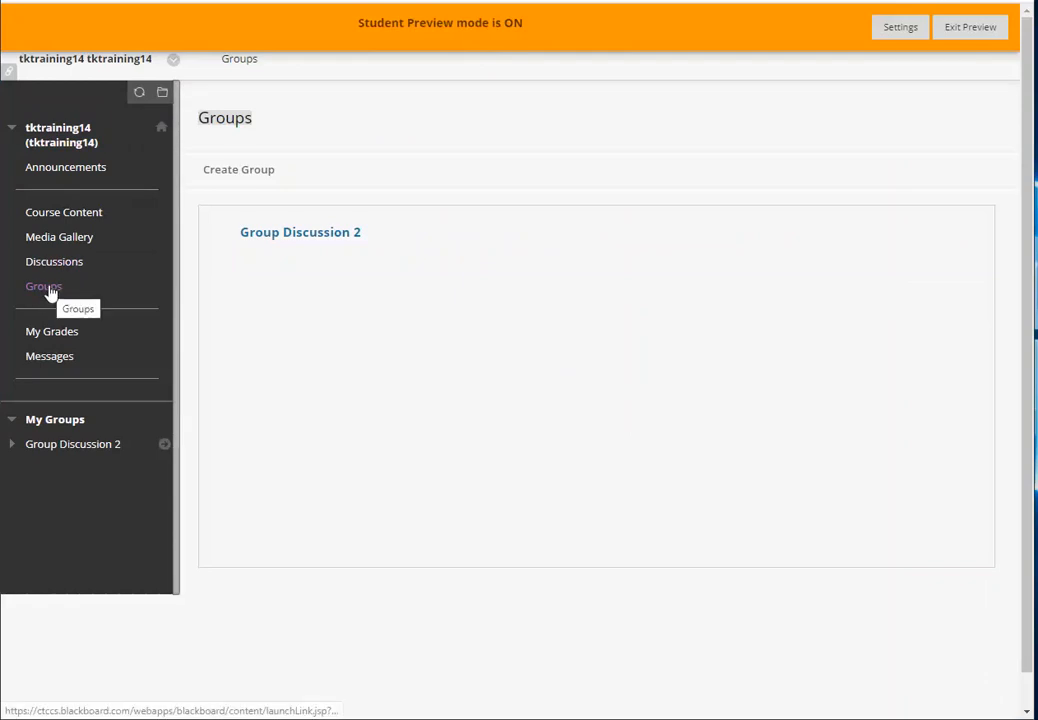
{"action": "mouse_move", "coordinate": [112, 288]}
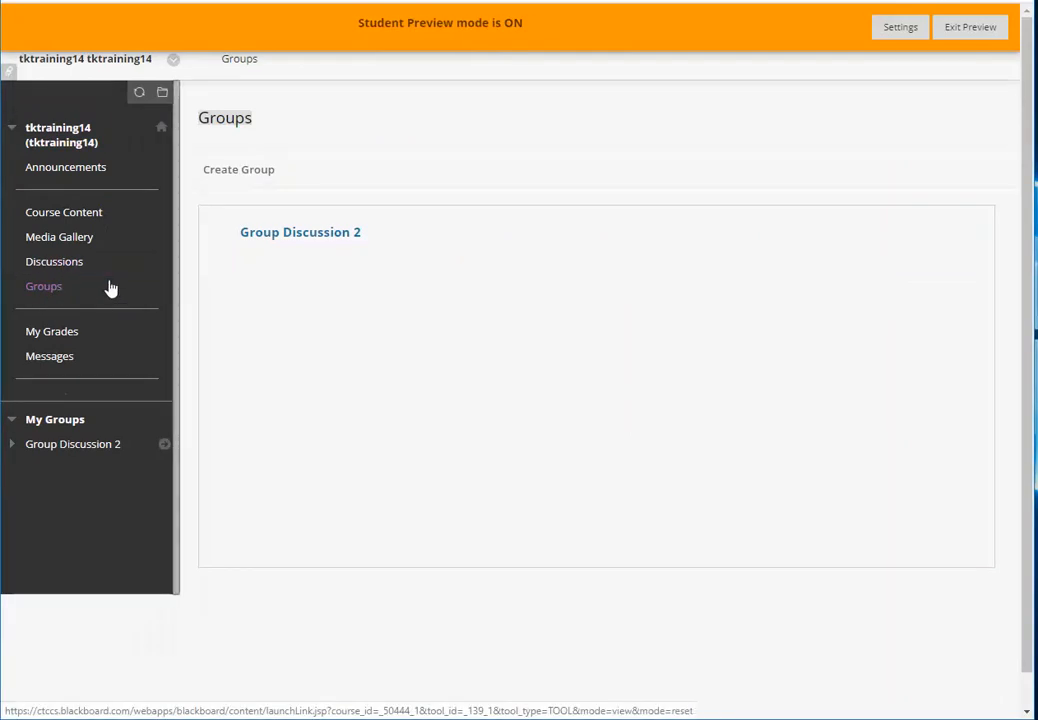
Reopen the Group Discussion 2 forum in Tree View, then request Exit Preview
{"action": "left_click", "coordinate": [300, 232]}
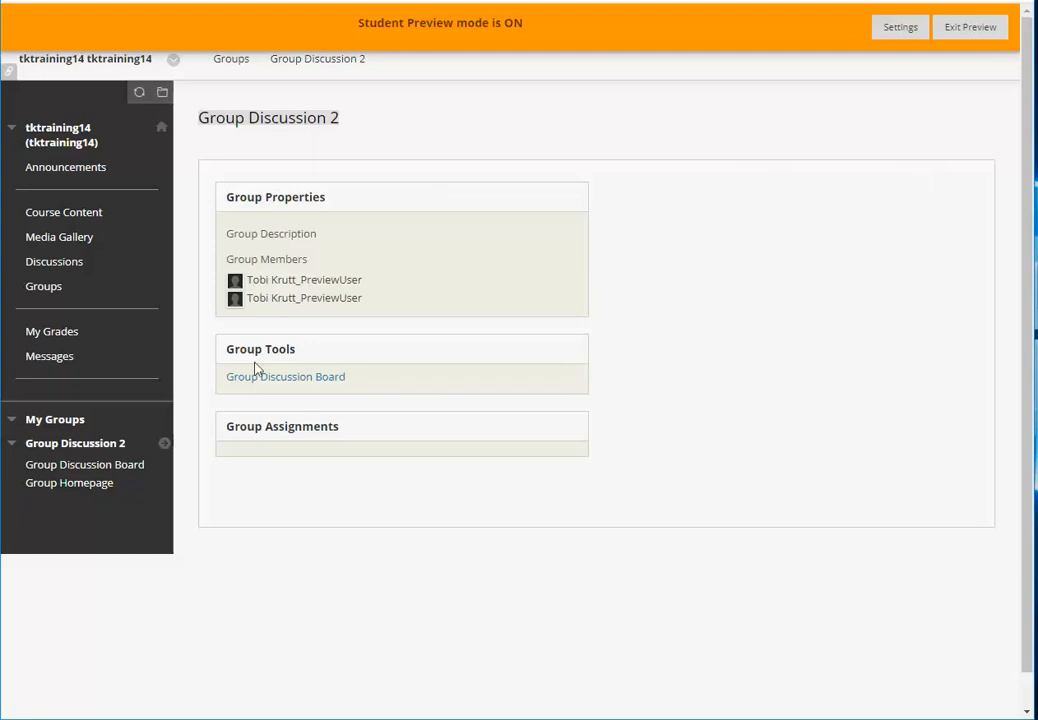
{"action": "left_click", "coordinate": [284, 376]}
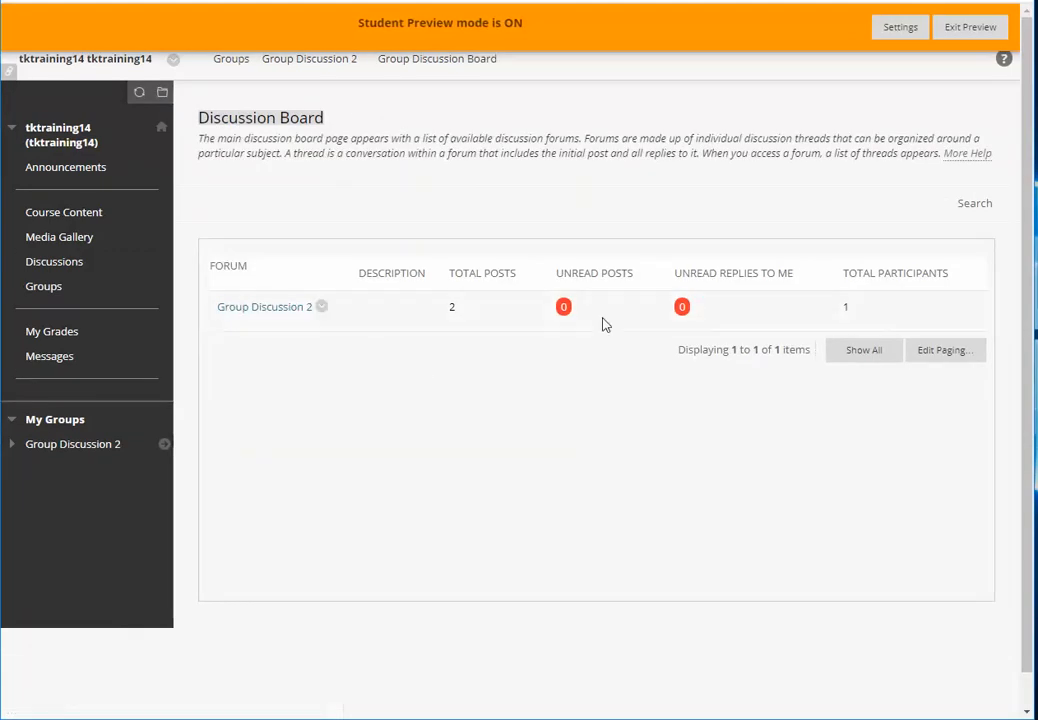
{"action": "left_click", "coordinate": [320, 306]}
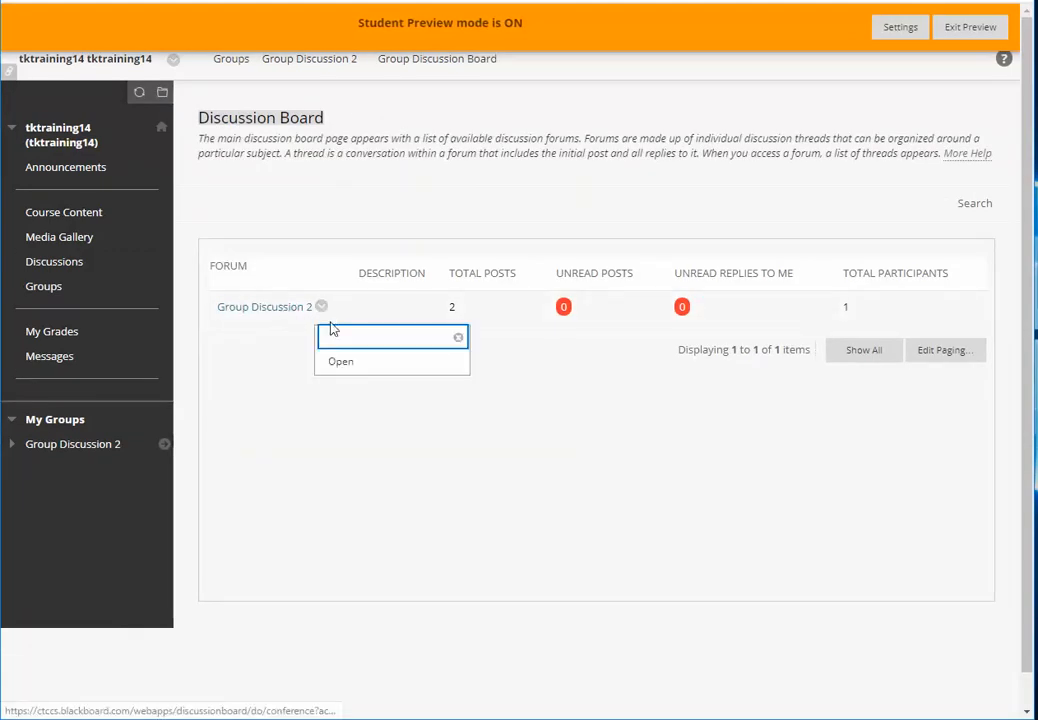
{"action": "left_click", "coordinate": [340, 360]}
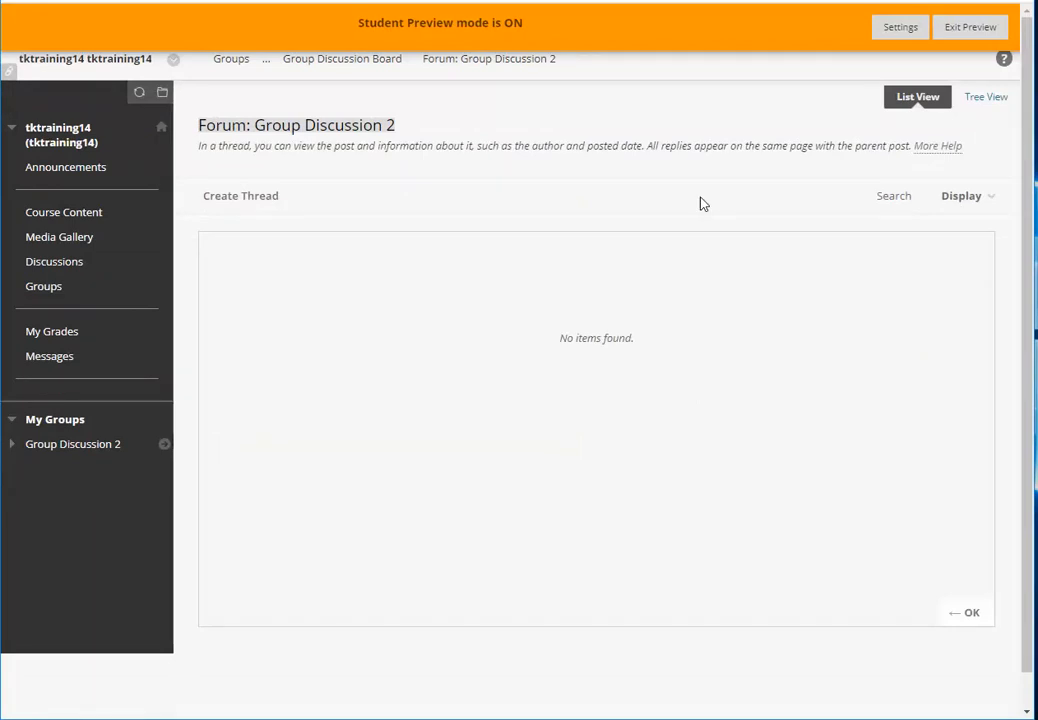
{"action": "left_click", "coordinate": [984, 96]}
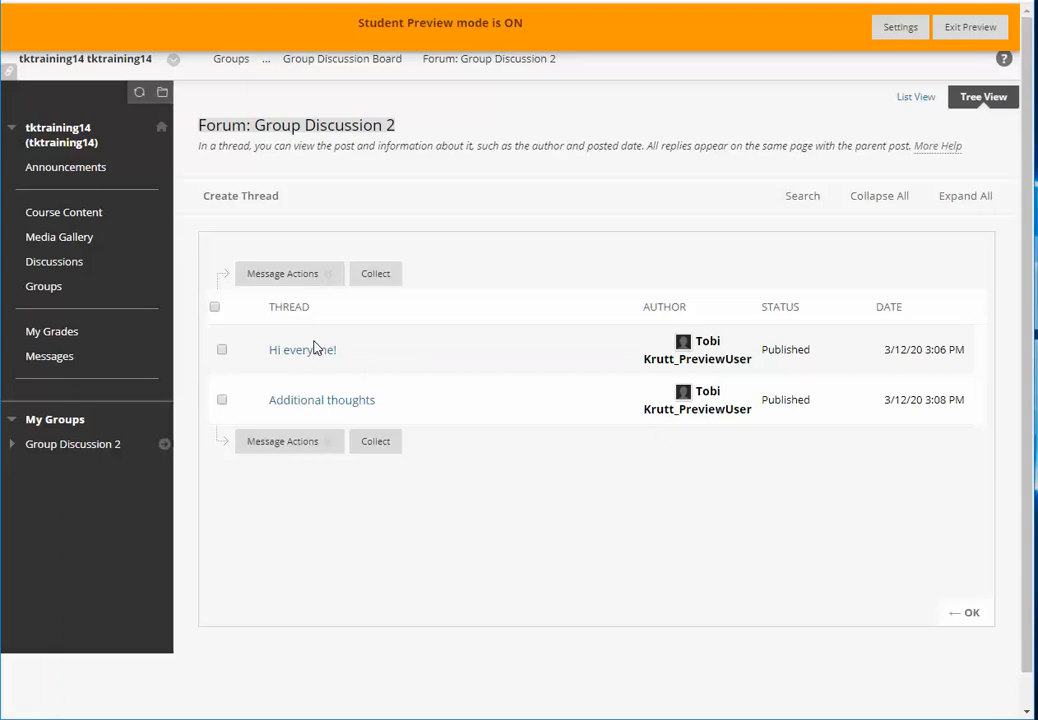
{"action": "left_click", "coordinate": [968, 28]}
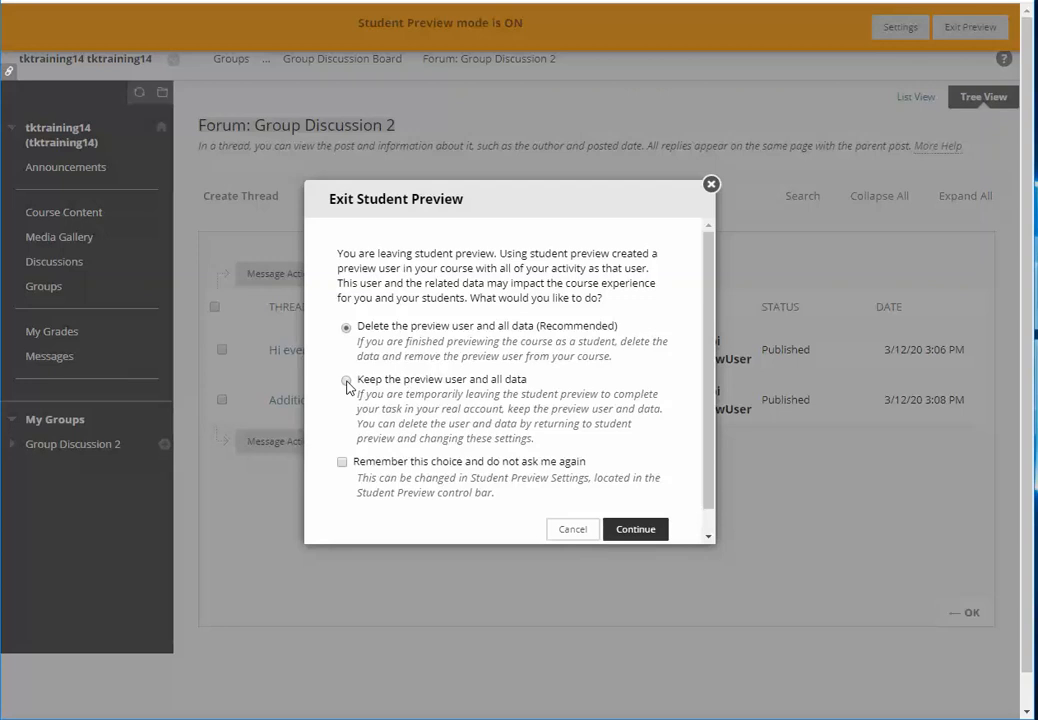
Exit student preview keeping the preview user and all data
{"action": "left_click", "coordinate": [346, 380]}
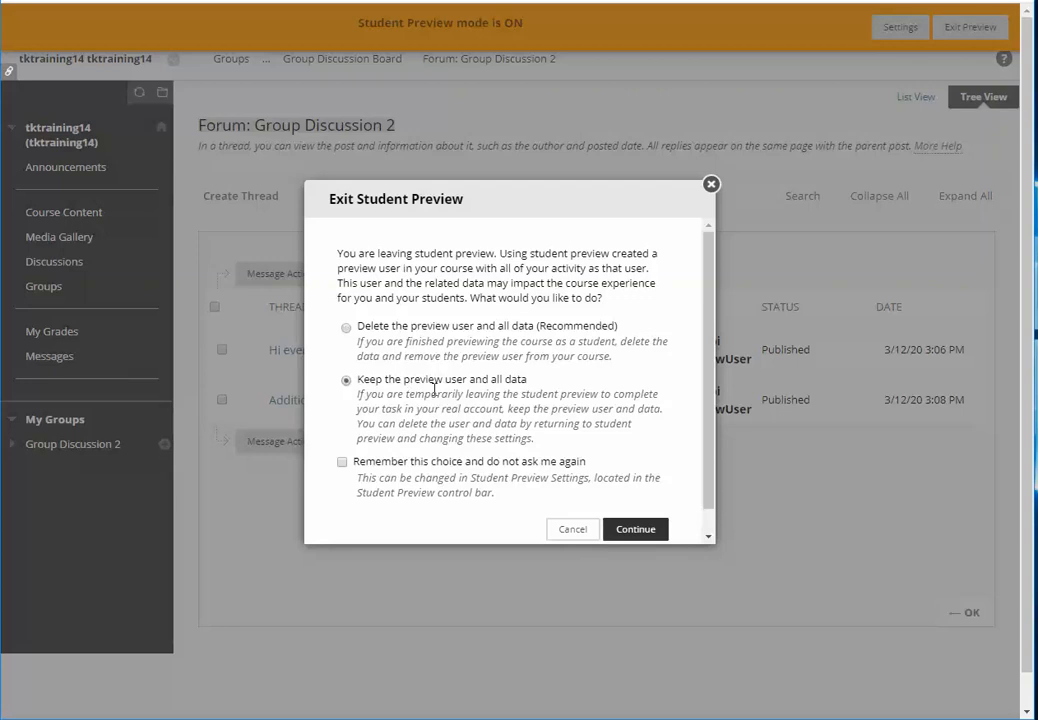
{"action": "left_click", "coordinate": [346, 380]}
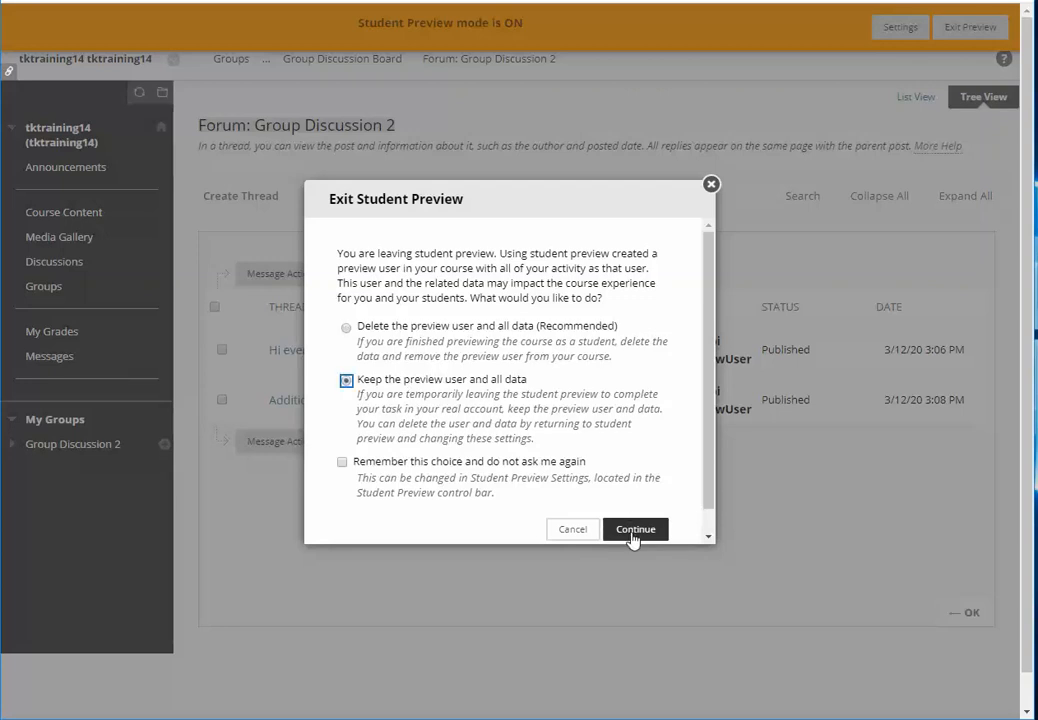
{"action": "left_click", "coordinate": [636, 528]}
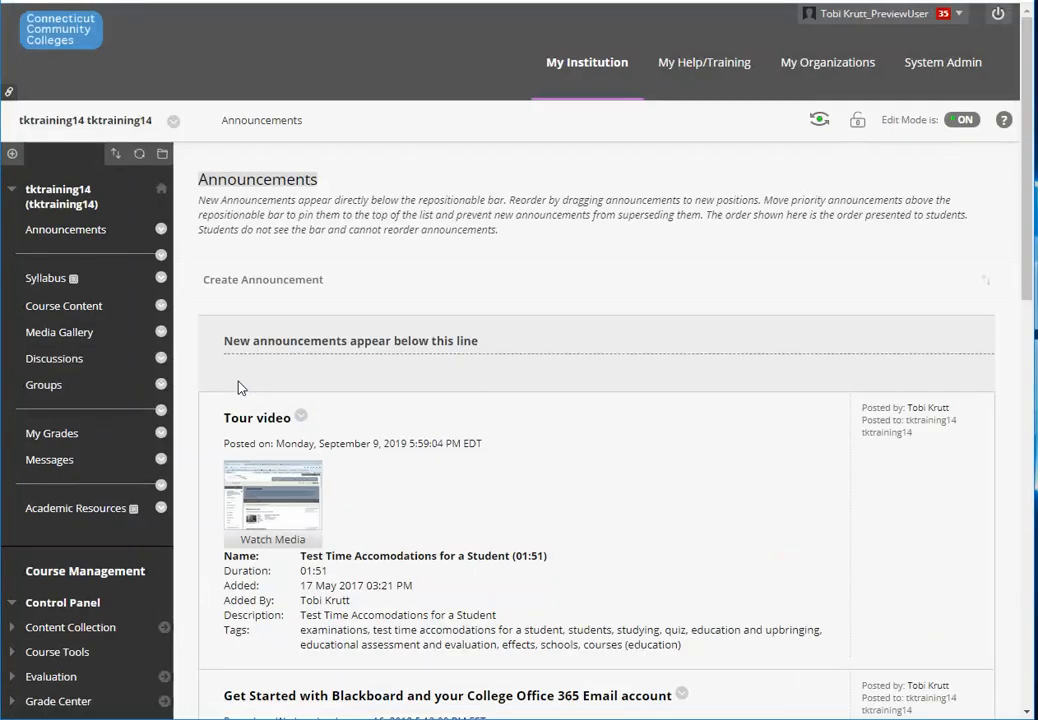
{"action": "mouse_move", "coordinate": [44, 384]}
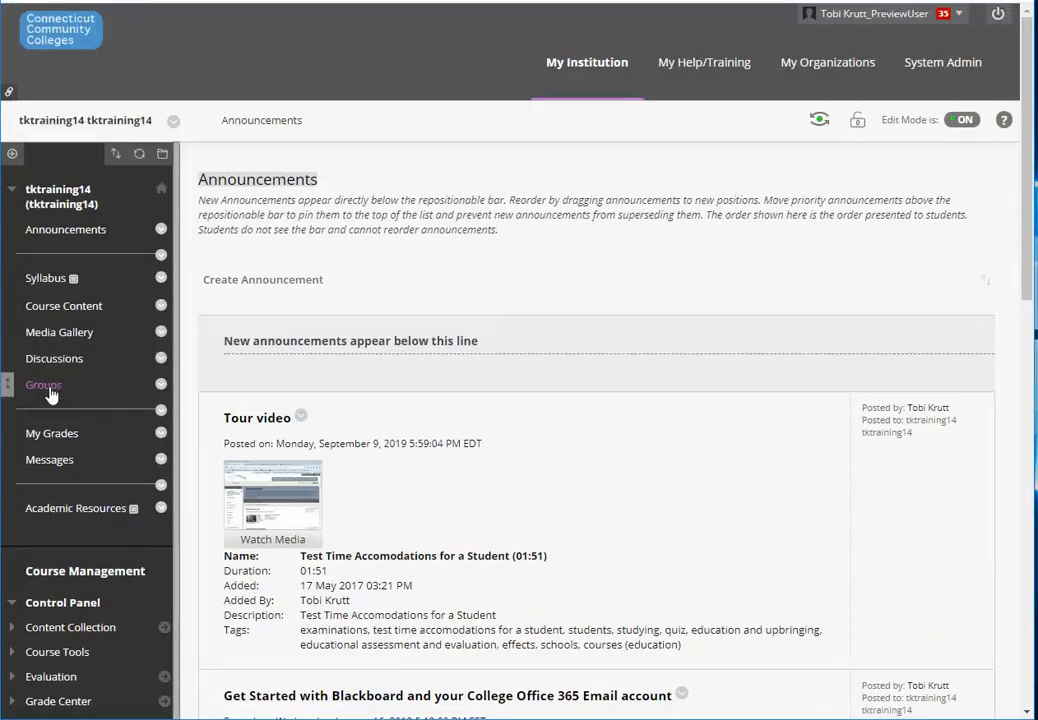
Navigate from Groups into Group Discussion 2's board and show its unread posts 'Additional thoughts' and 'Hi everyone!' as a Collection
{"action": "left_click", "coordinate": [44, 384]}
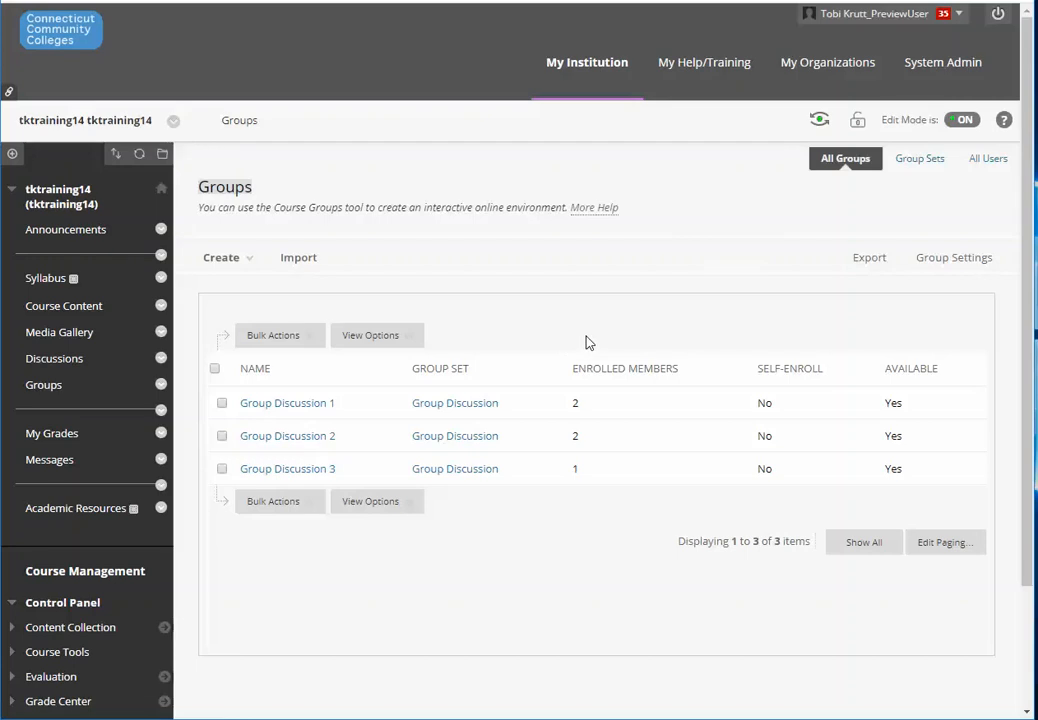
{"action": "mouse_move", "coordinate": [344, 448]}
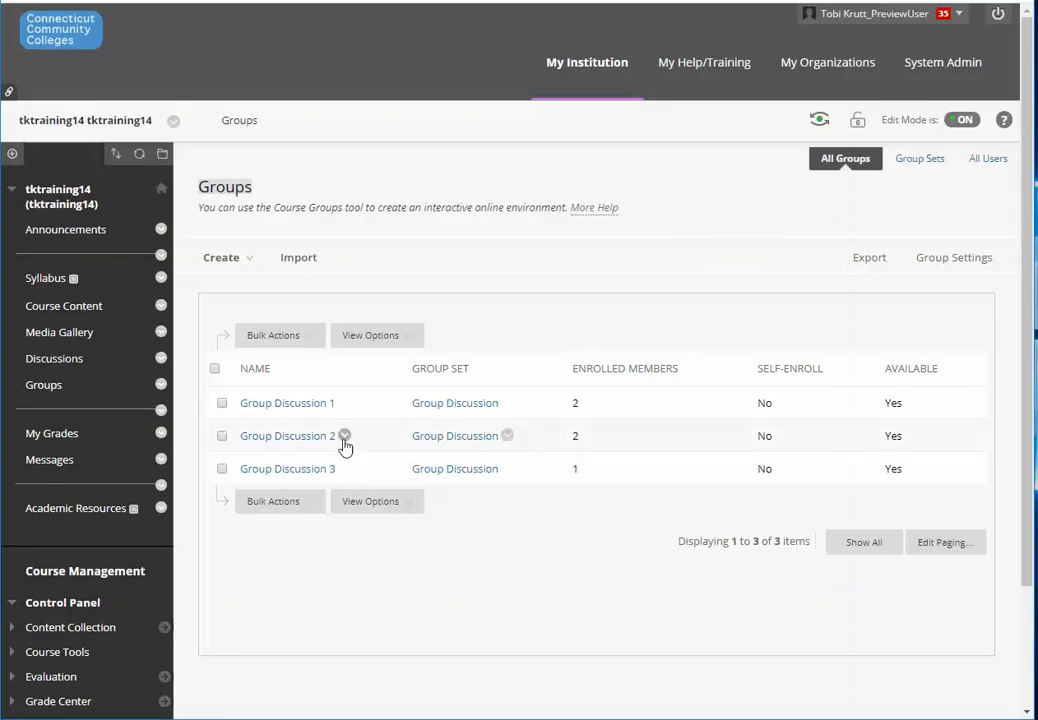
{"action": "left_click", "coordinate": [288, 436]}
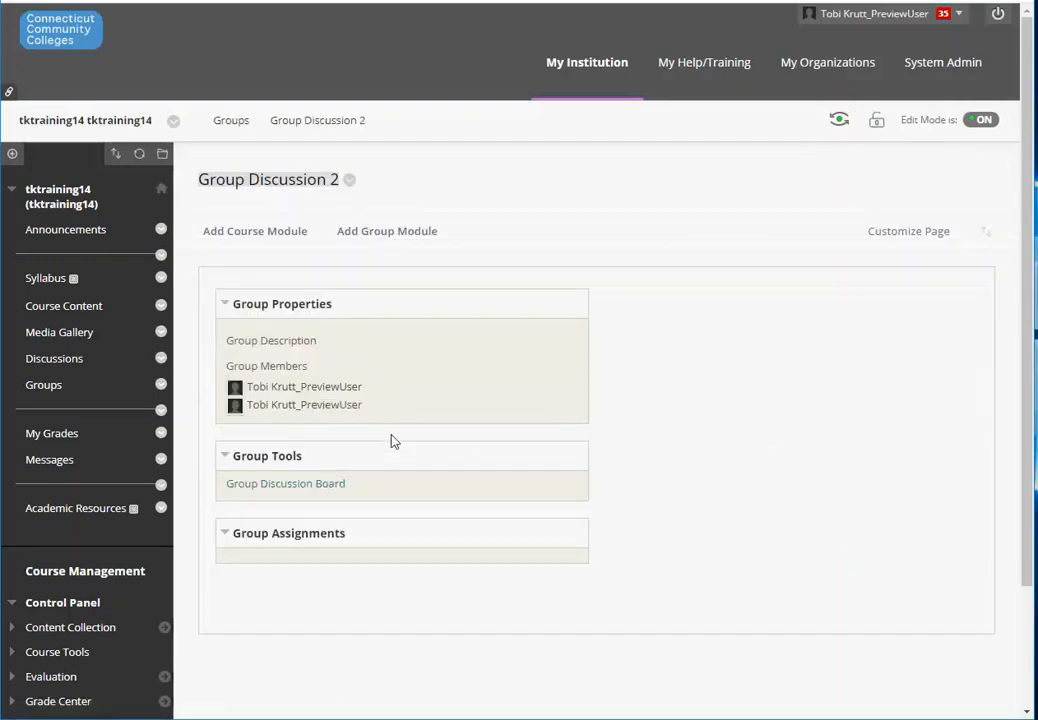
{"action": "left_click", "coordinate": [284, 482]}
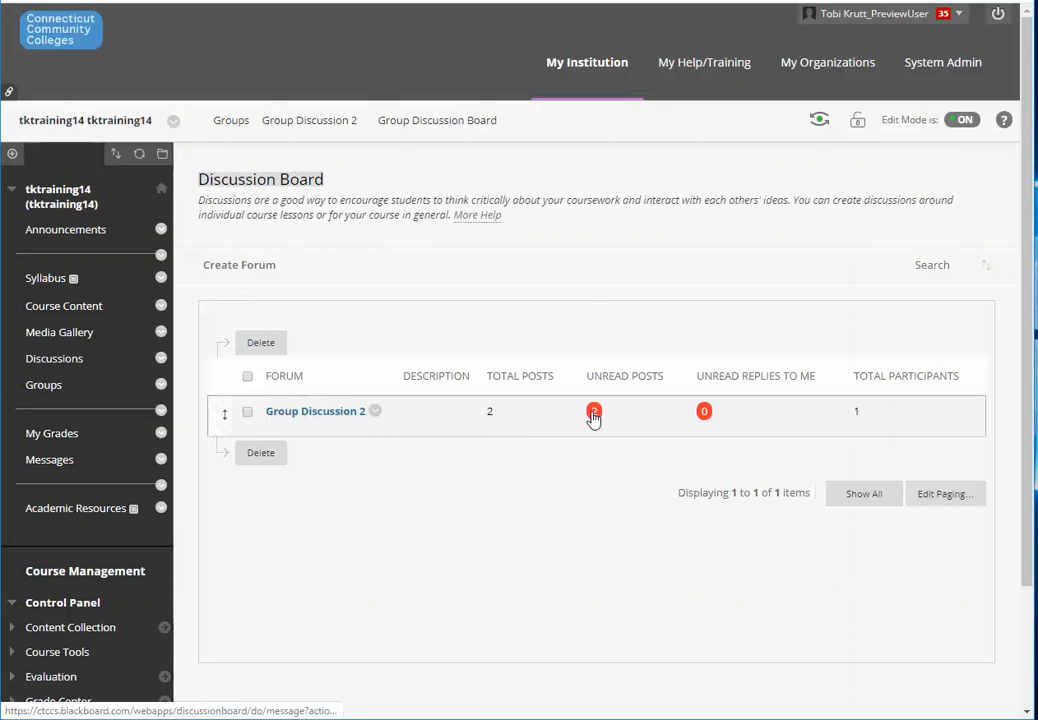
{"action": "left_click", "coordinate": [594, 412]}
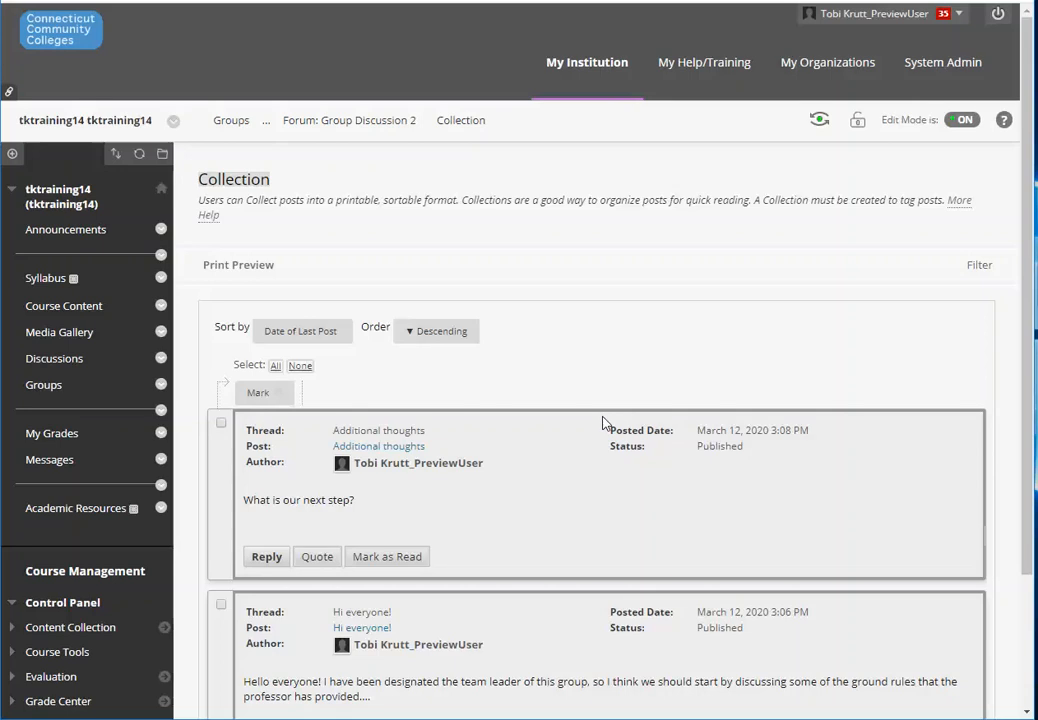
{"action": "mouse_move", "coordinate": [576, 424]}
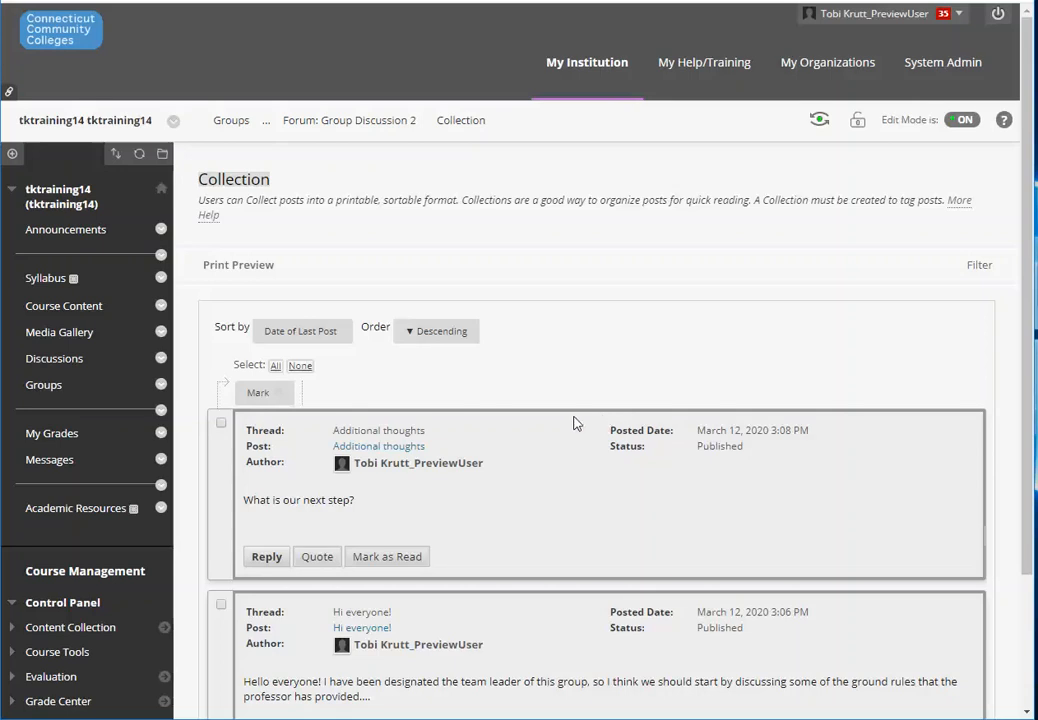